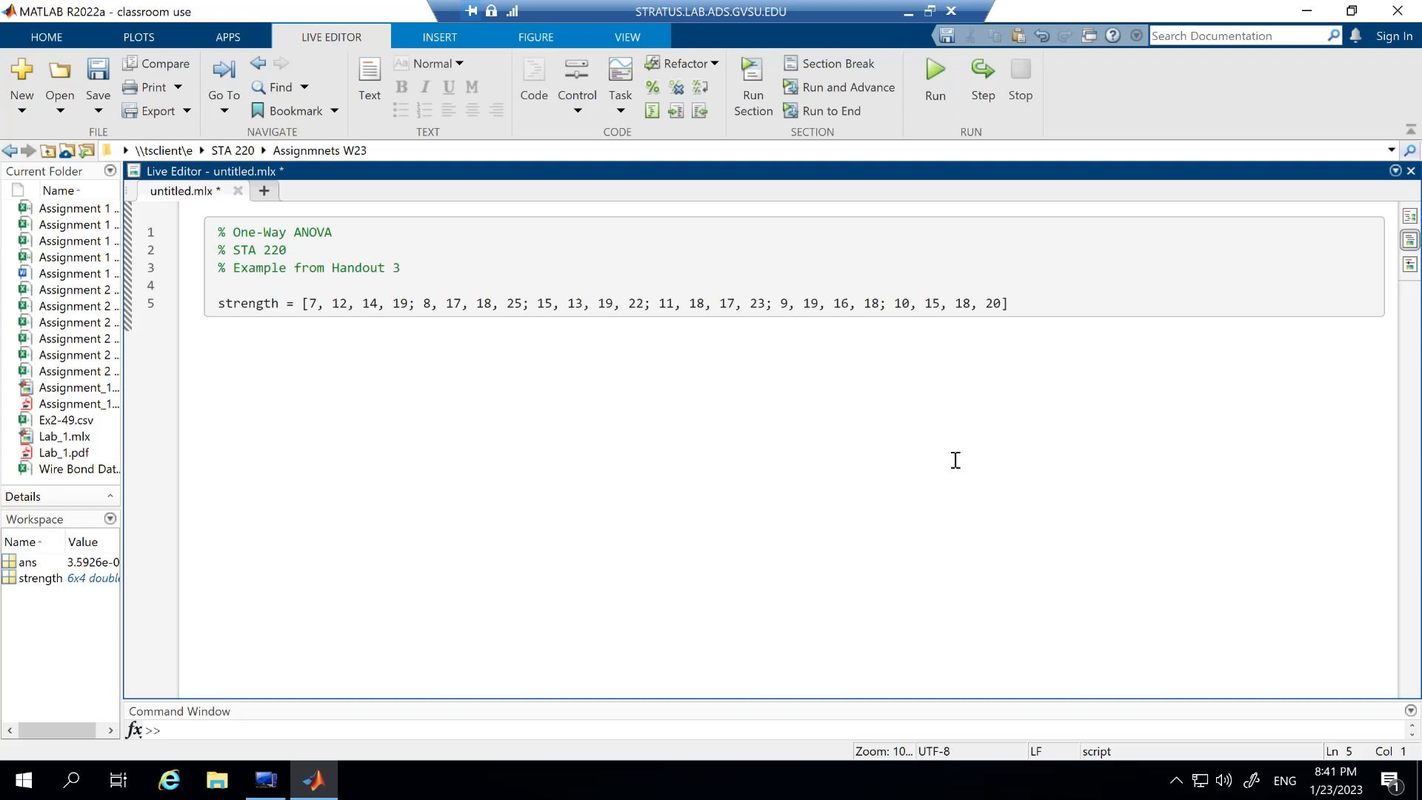
Step: Run the live script to display the 6-by-4 strength matrix output
click(218, 302)
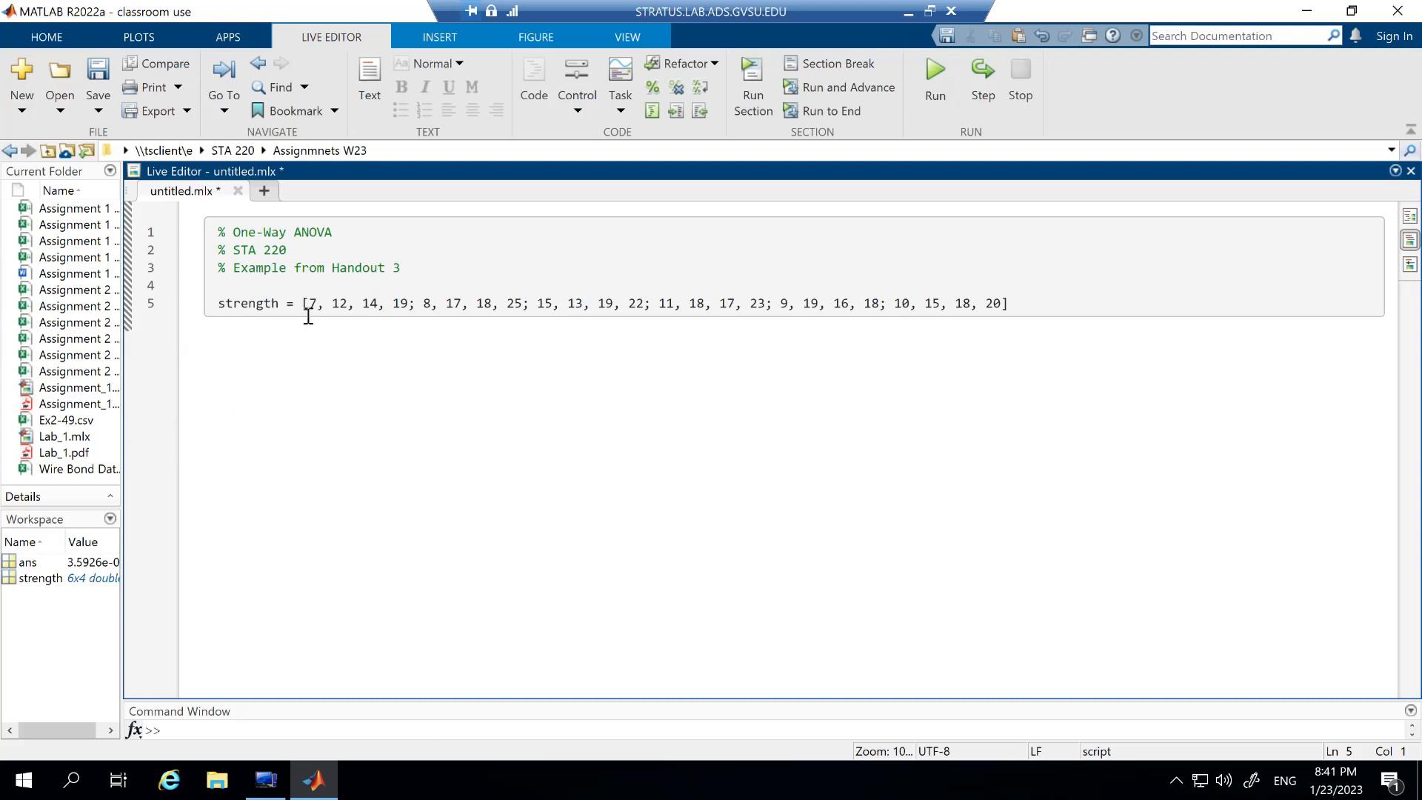
mouse_move(984, 308)
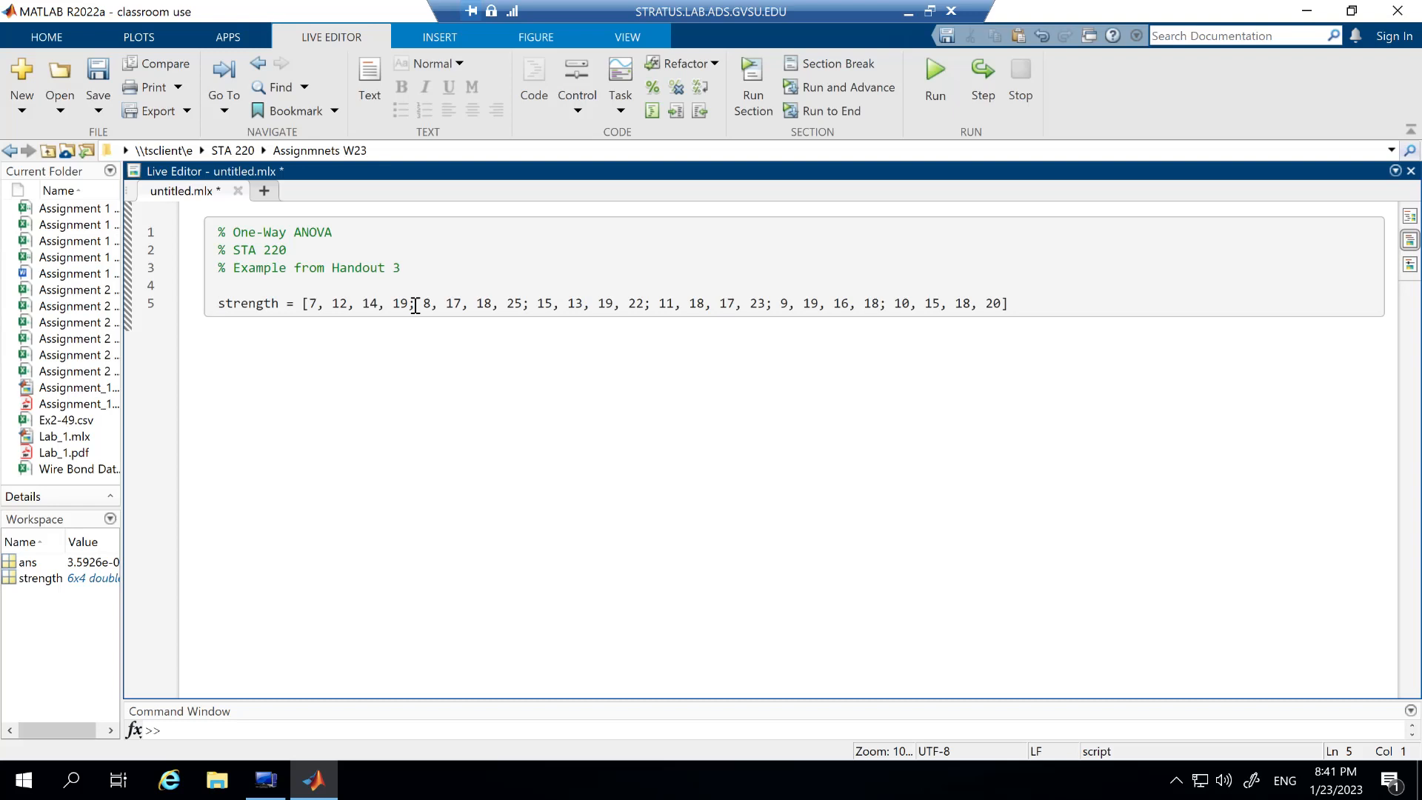
click(217, 304)
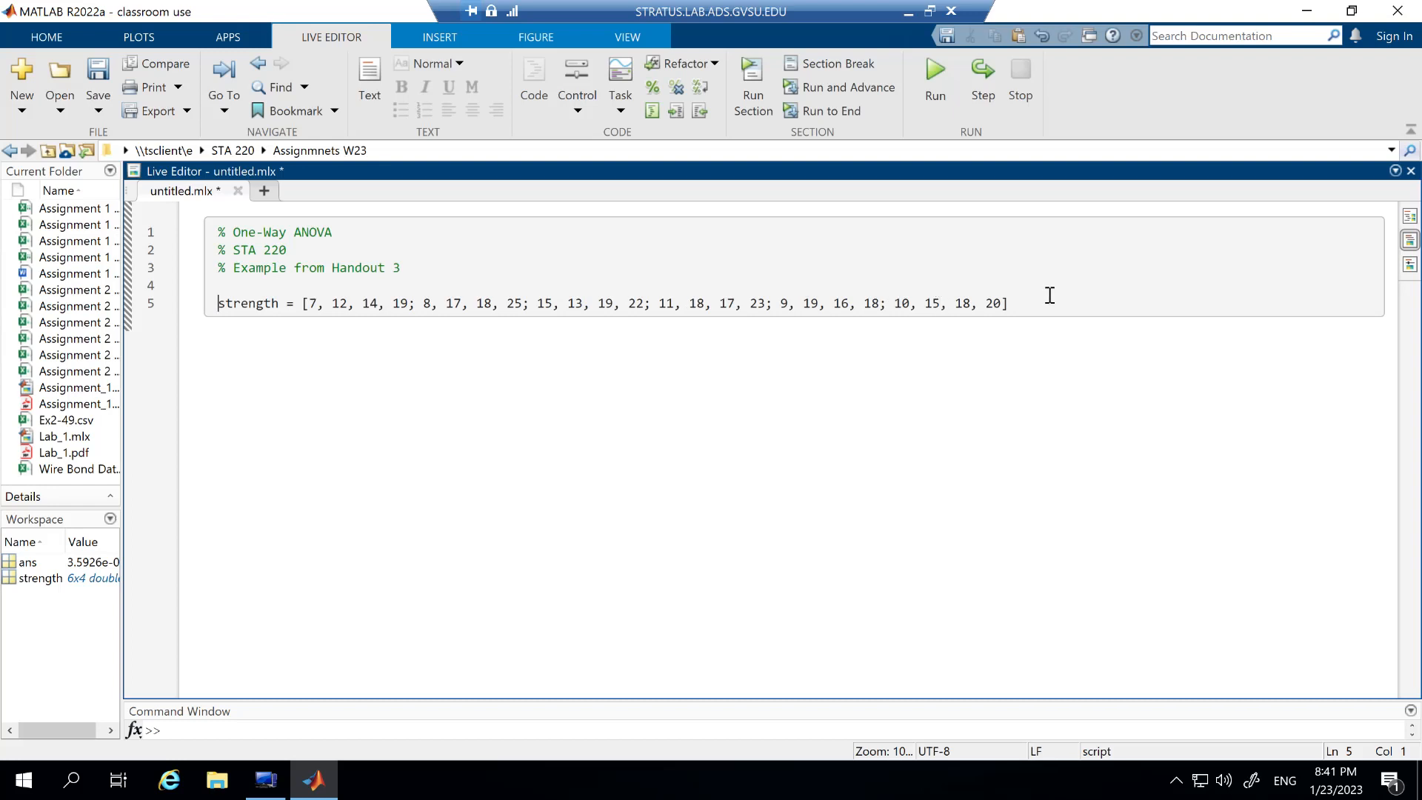
mouse_move(1046, 176)
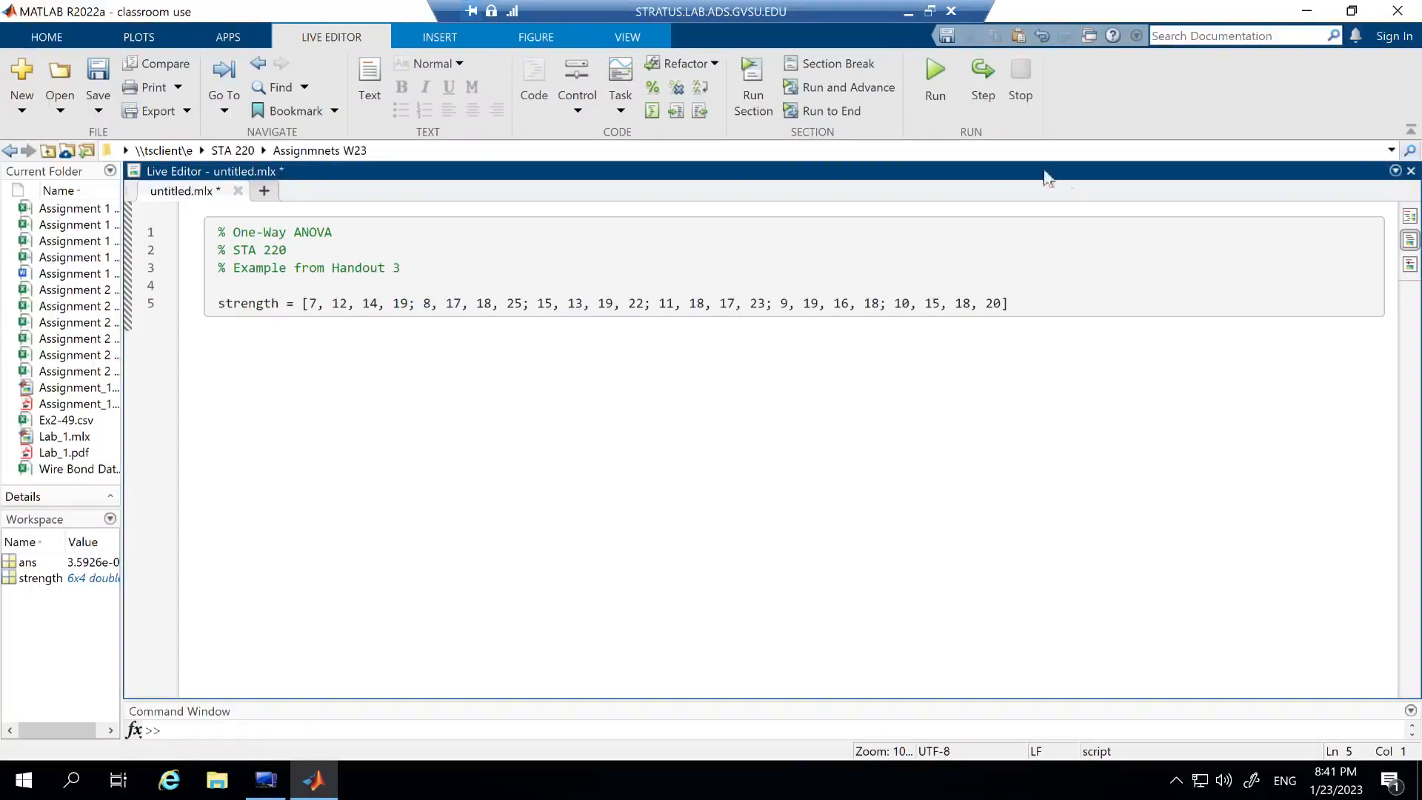
click(934, 77)
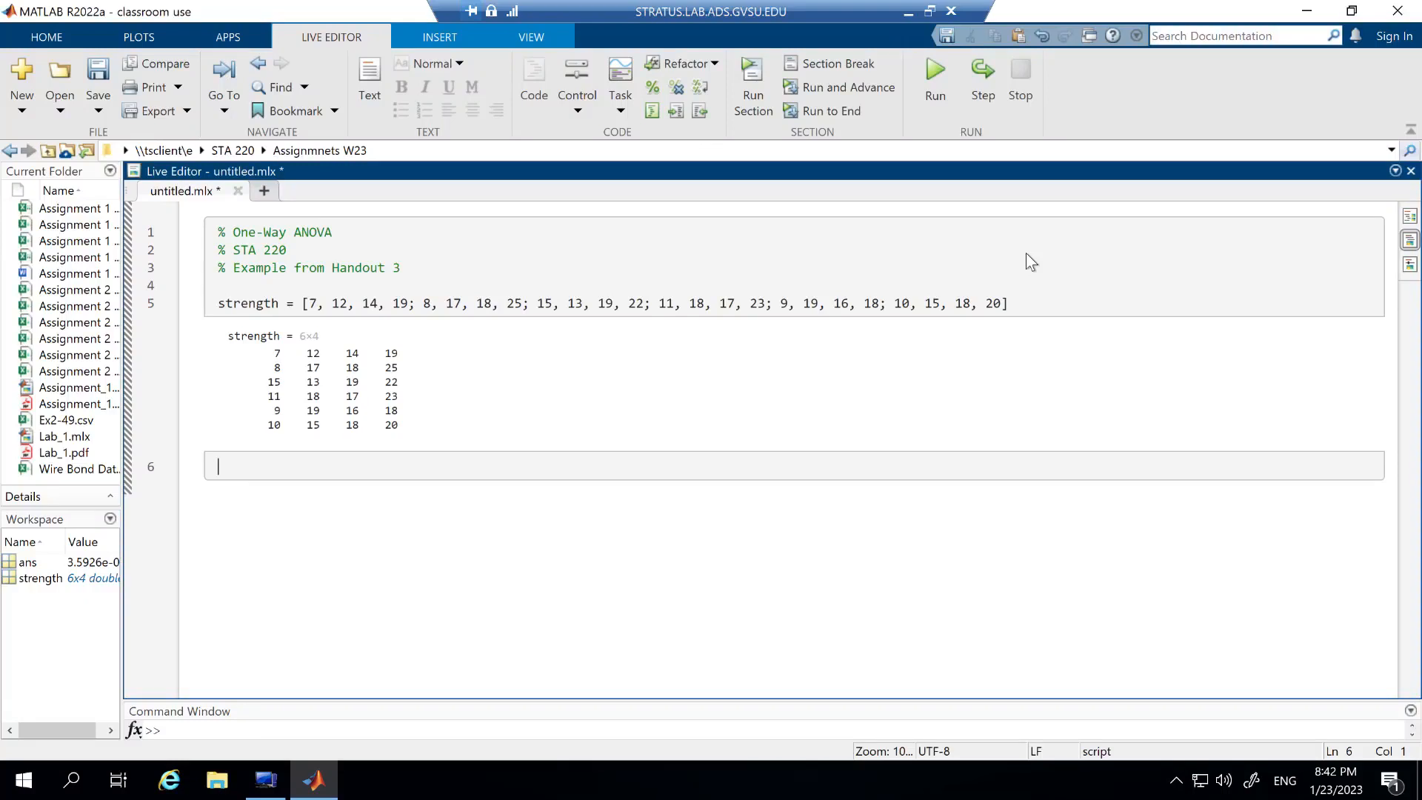
Step: Enter anova1(strength) on the new code line
text(anova)
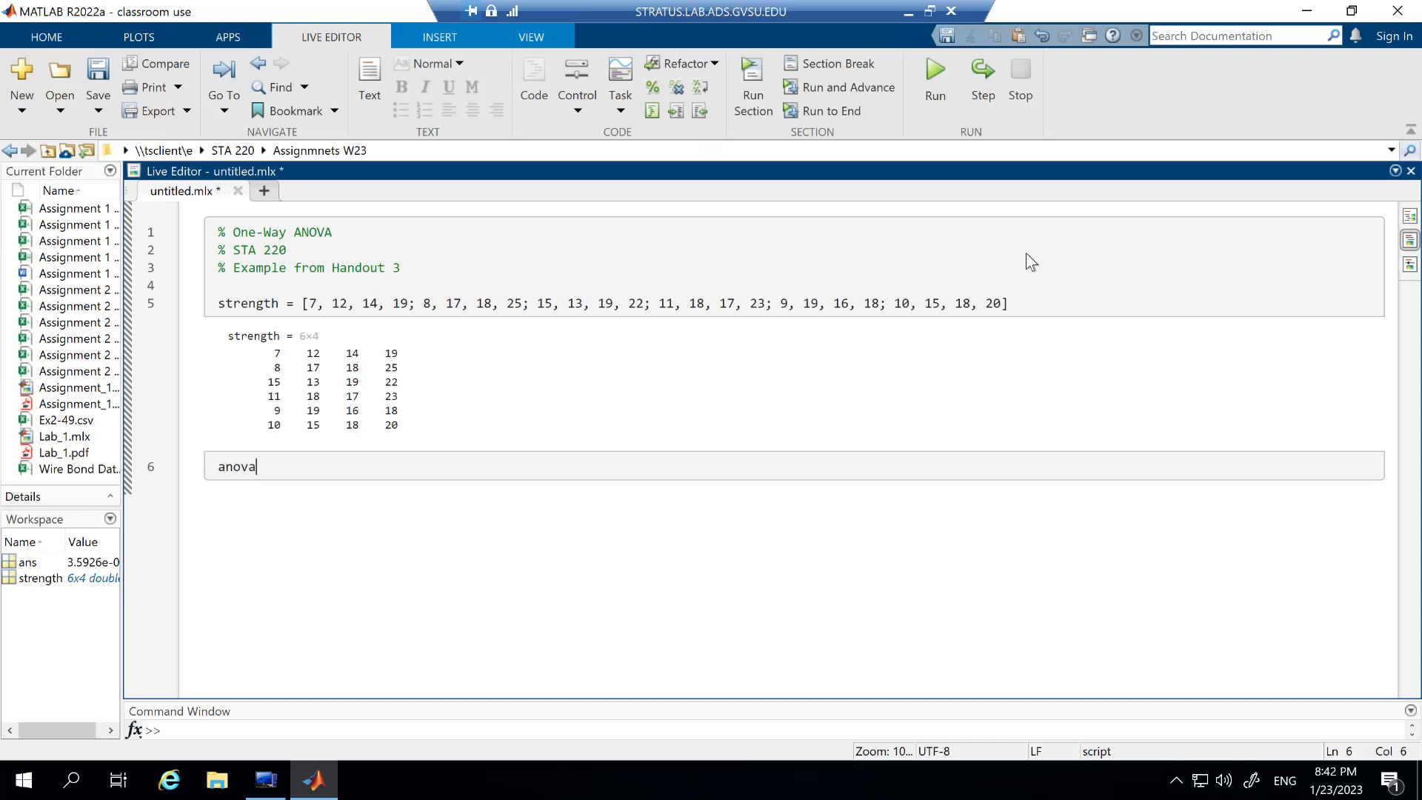
text(1)
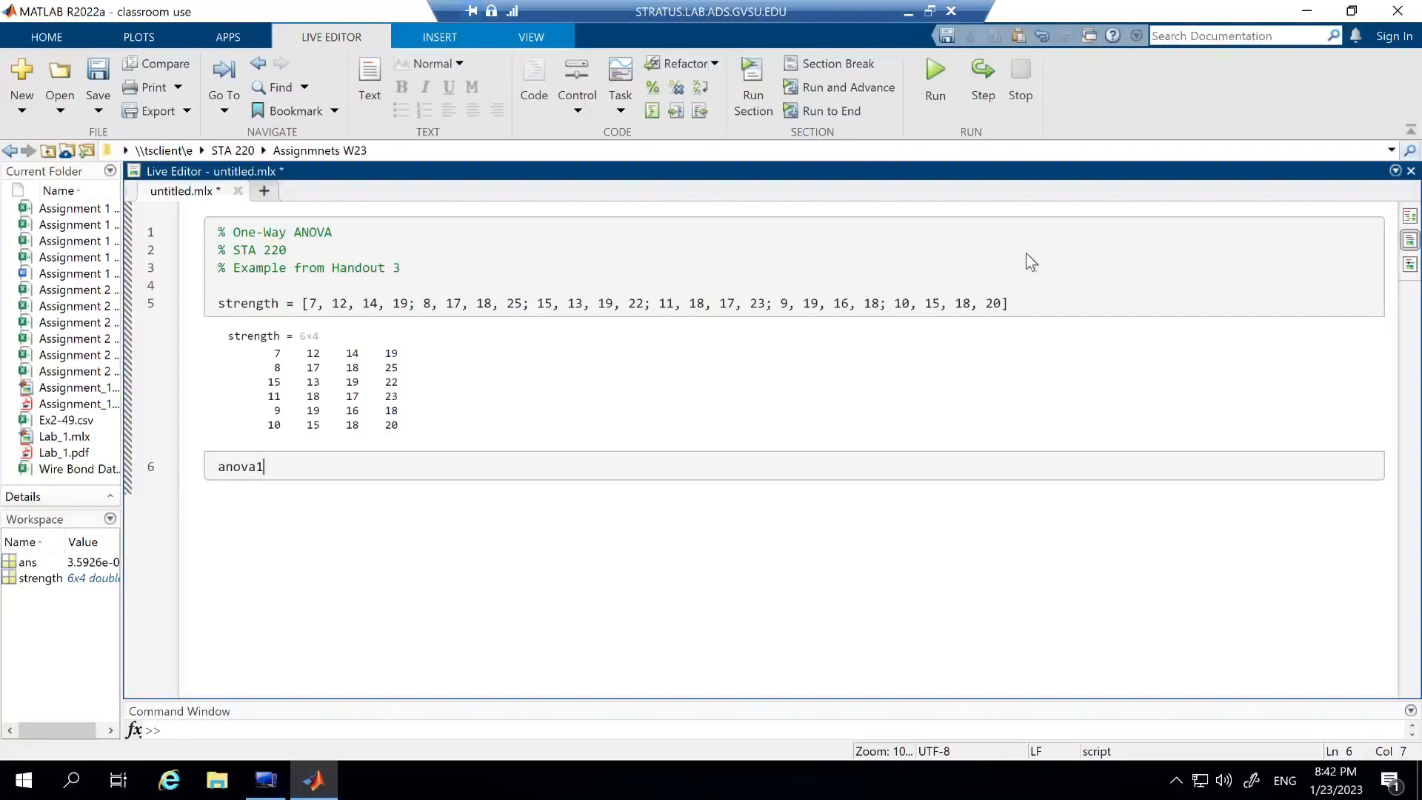
text(()
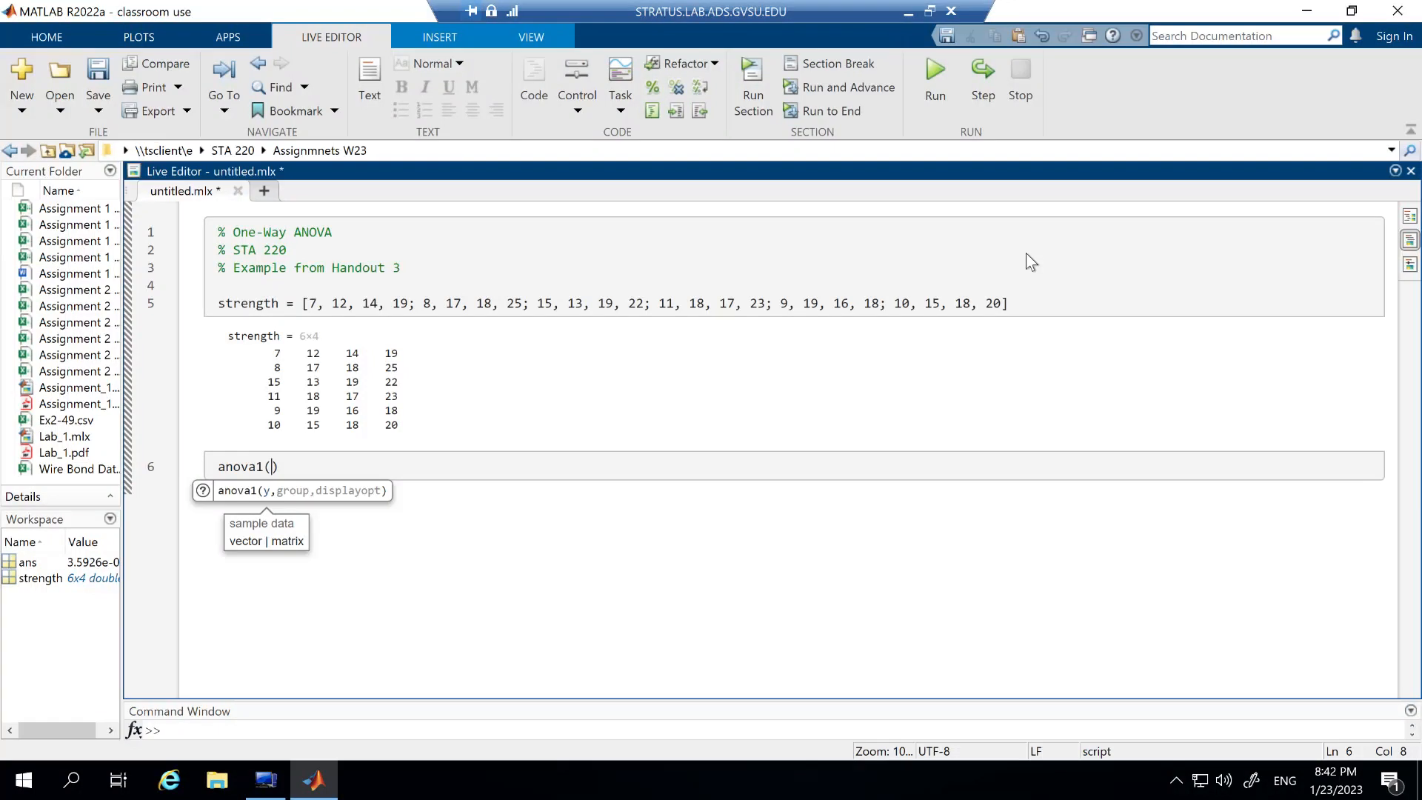
text(s)
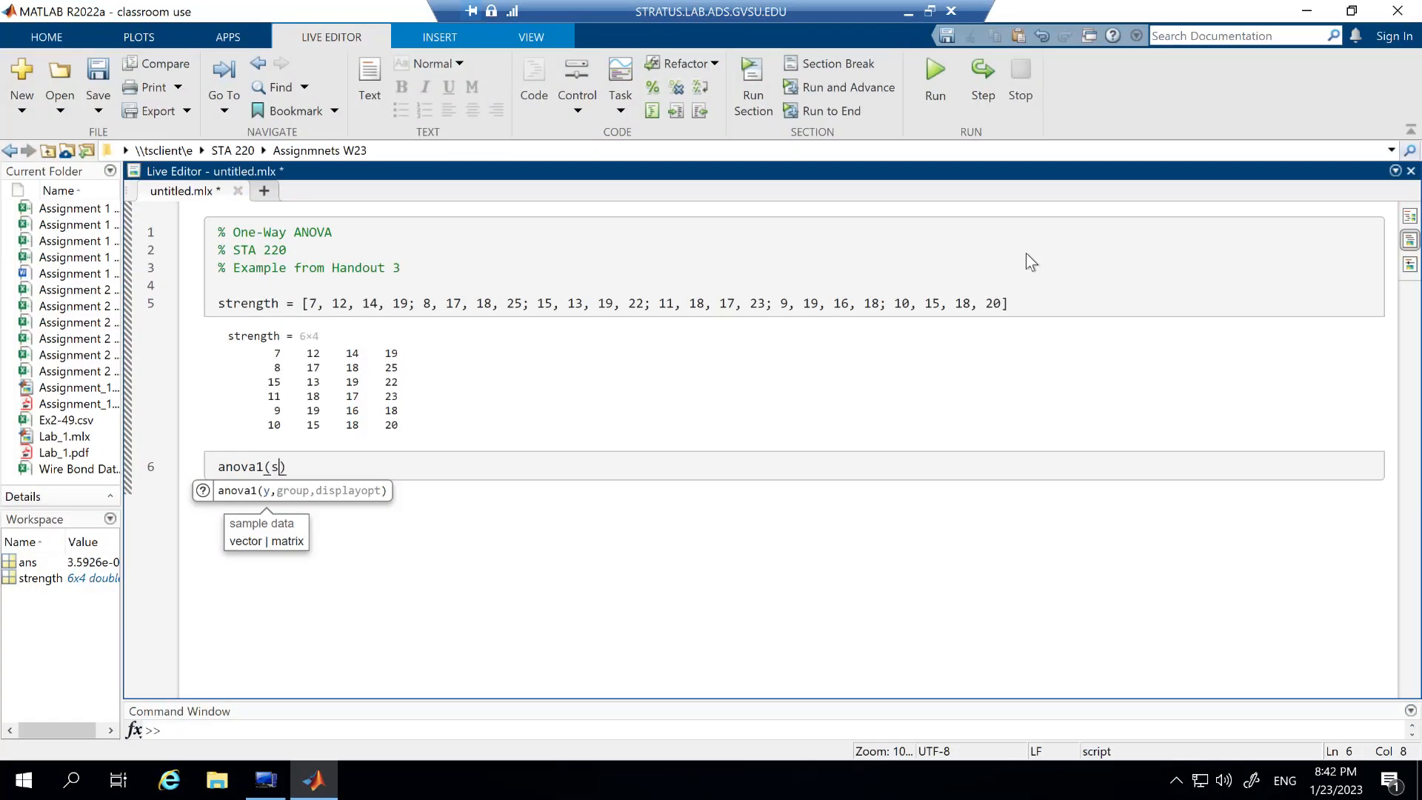
text(trength)
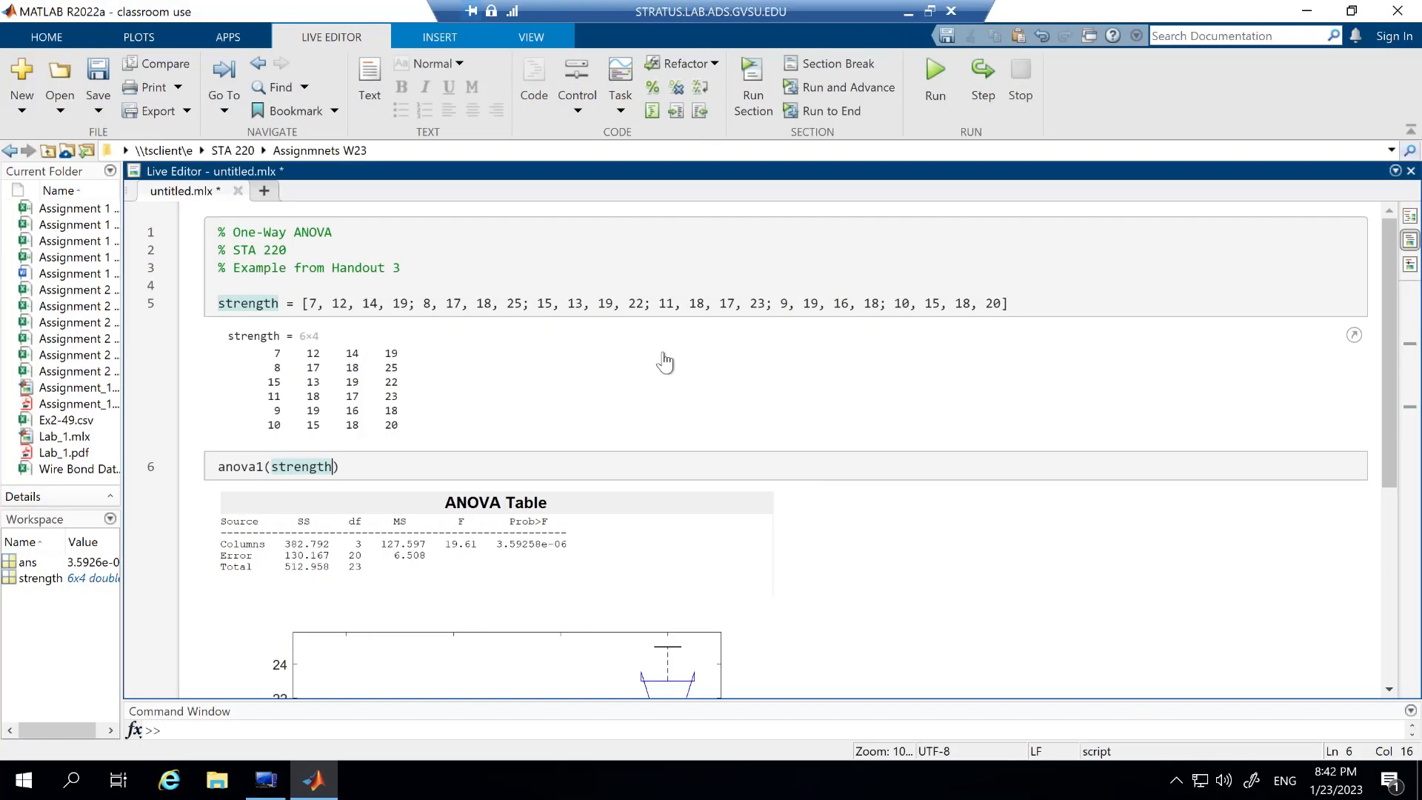
mouse_move(686, 342)
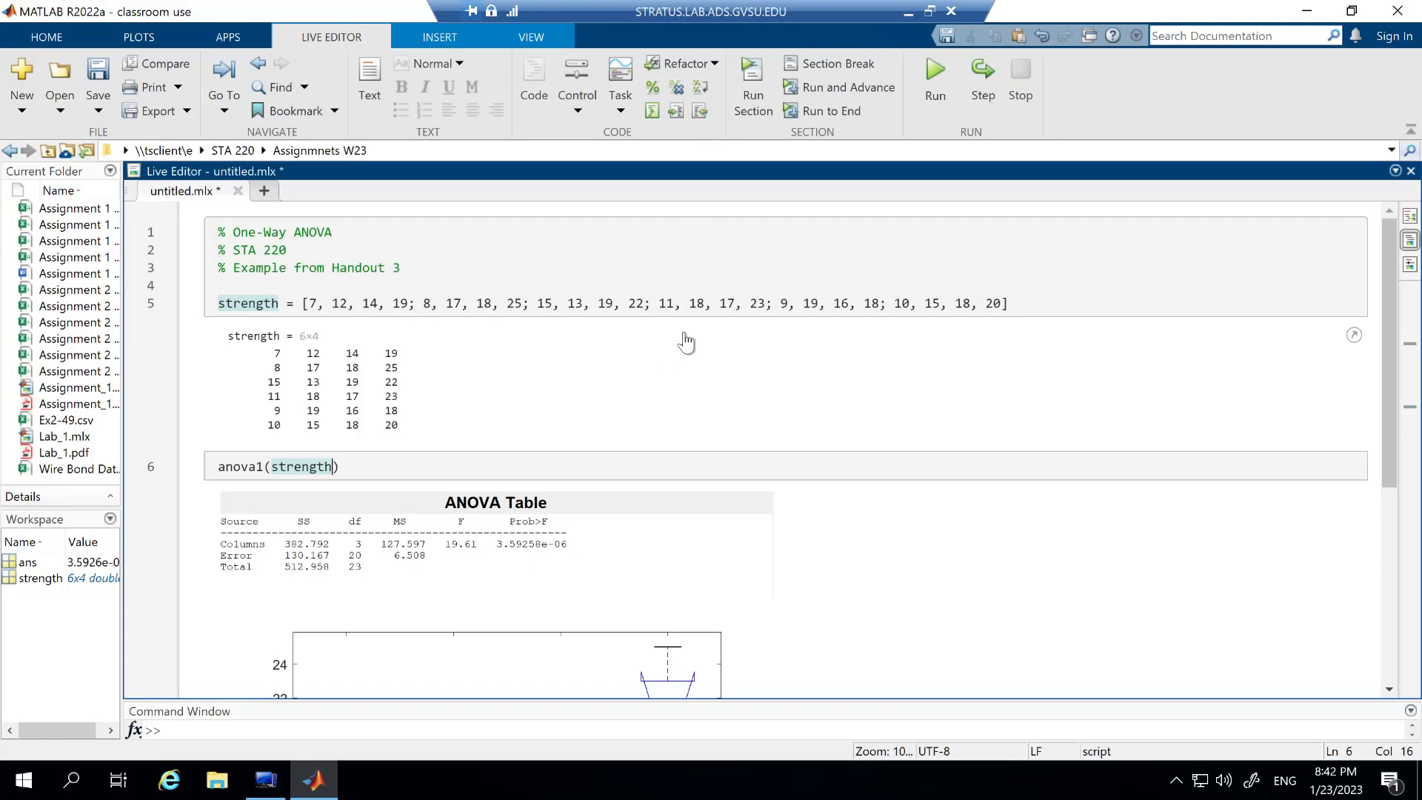
scroll(down, 3)
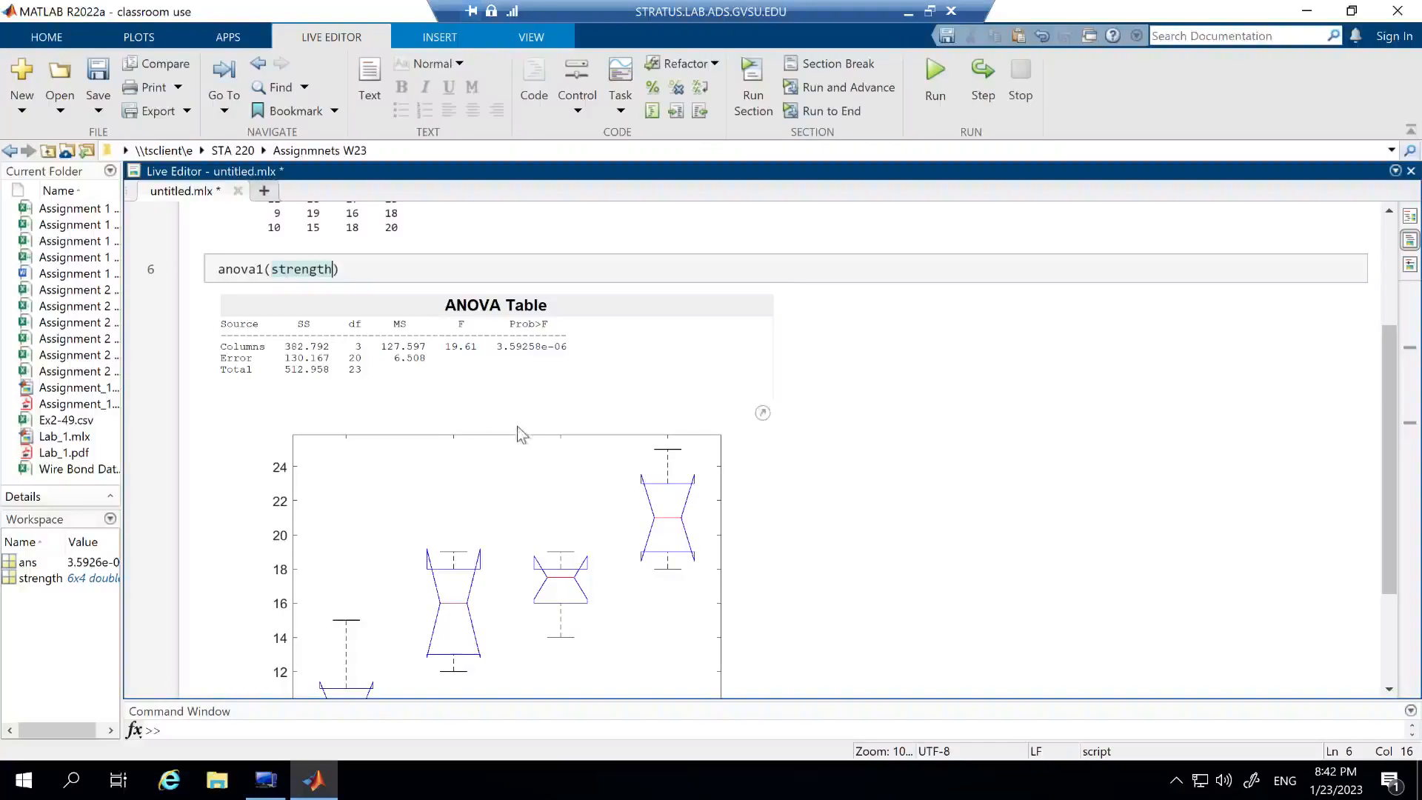
scroll(down, 3)
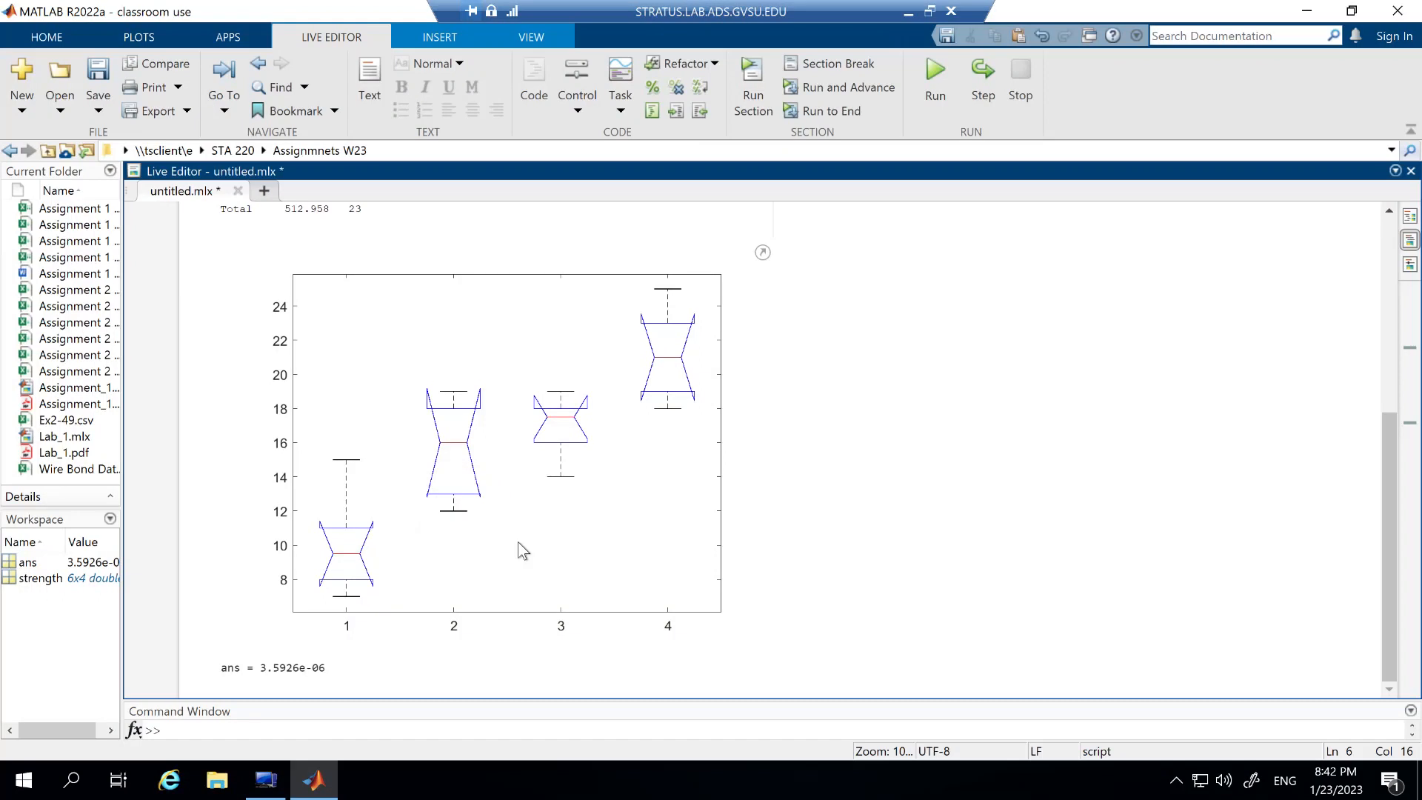
mouse_move(254, 679)
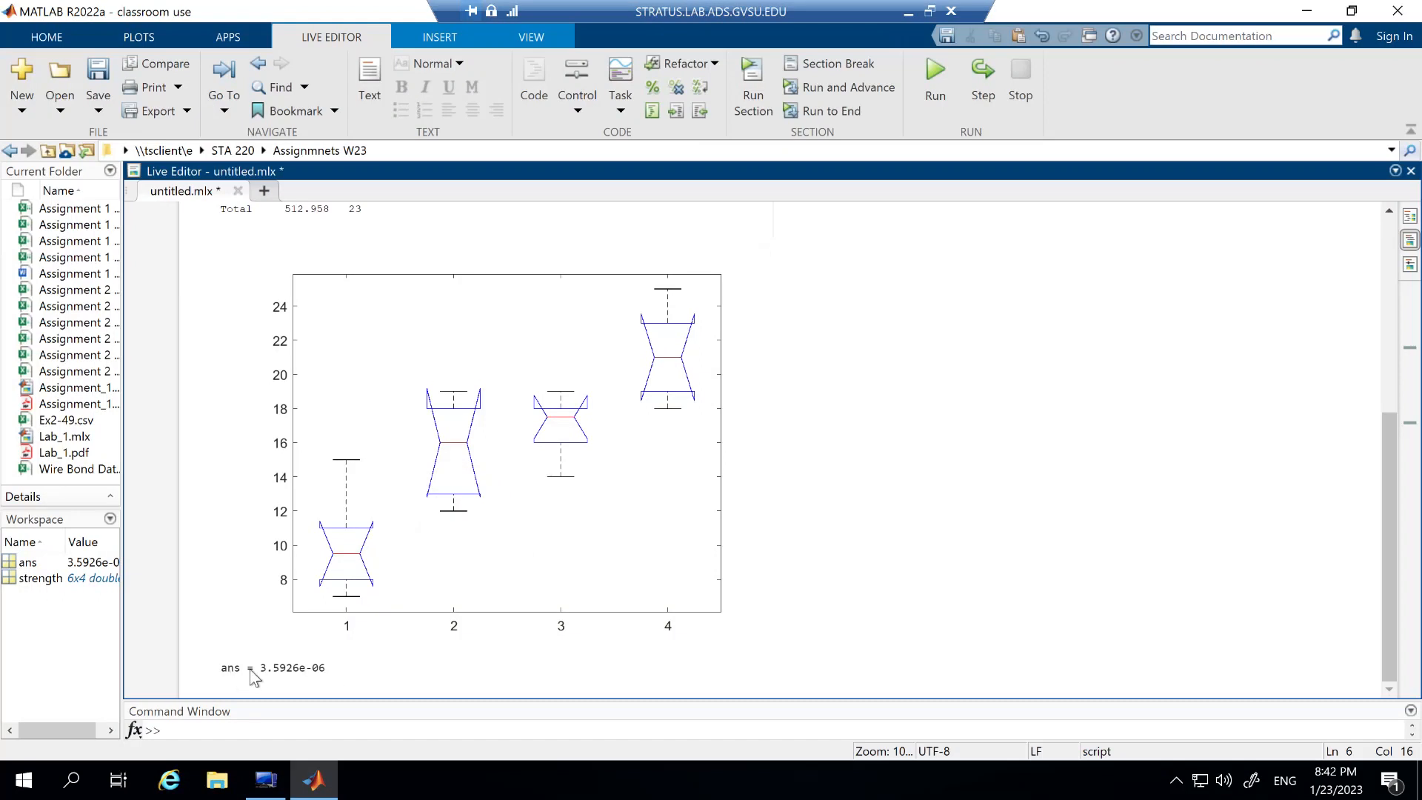
mouse_move(287, 662)
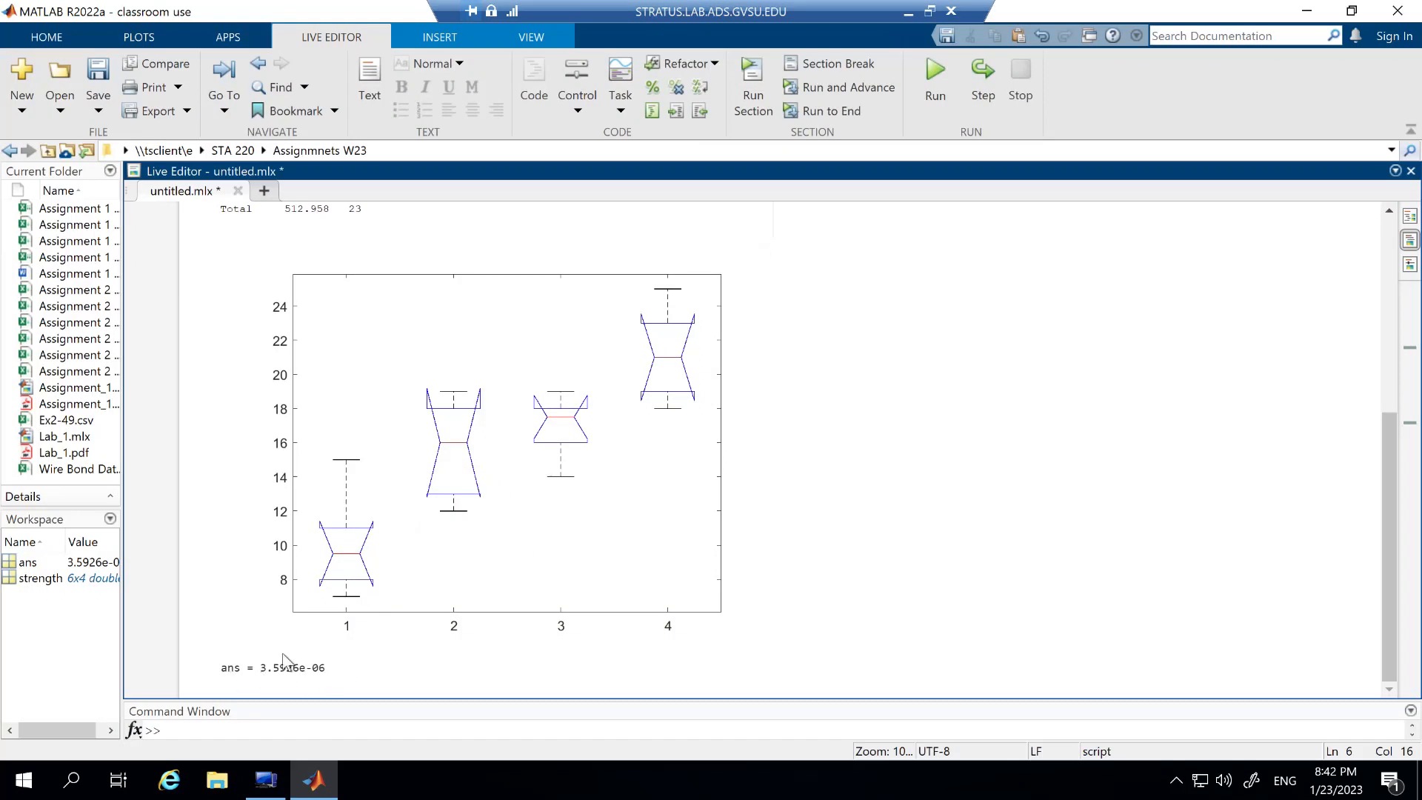
mouse_move(388, 668)
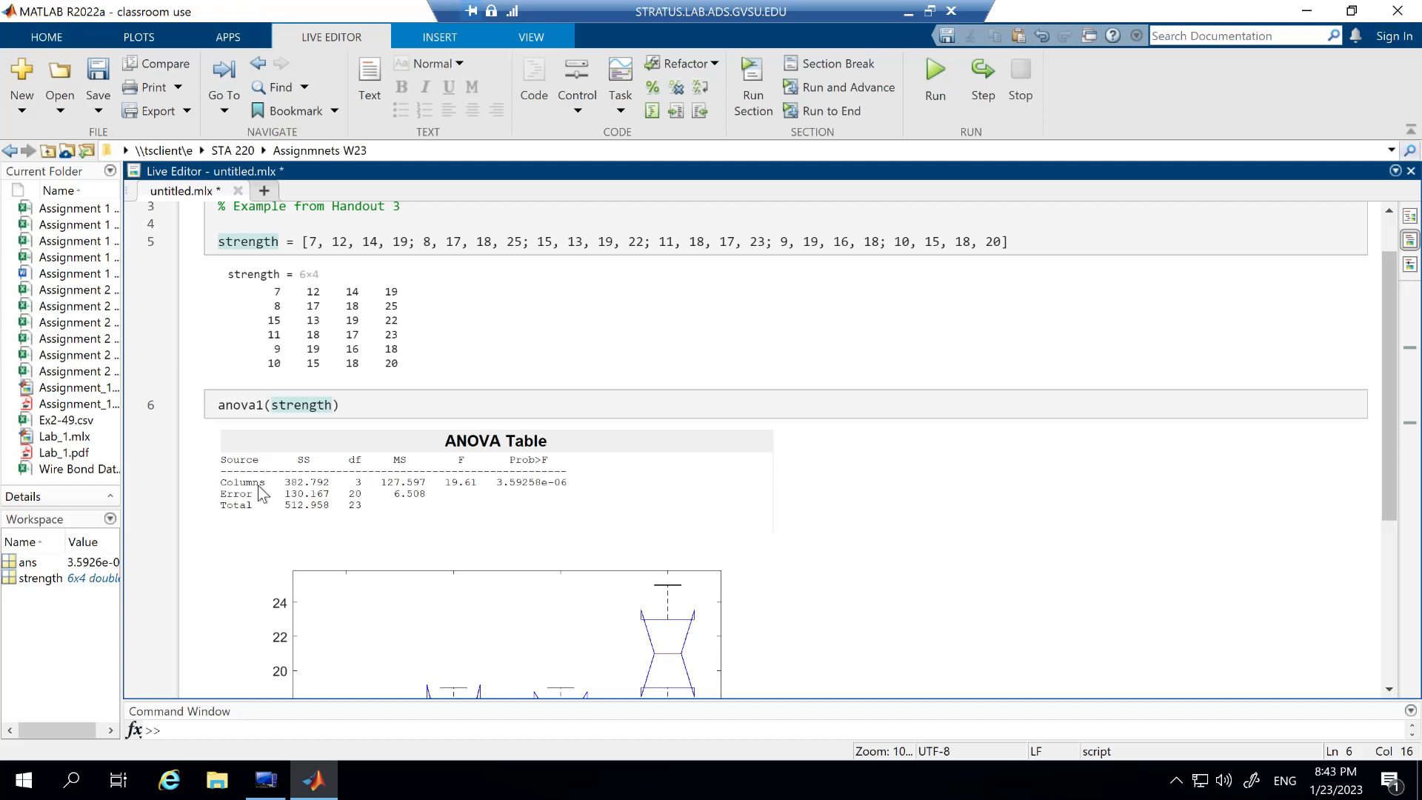
click(334, 404)
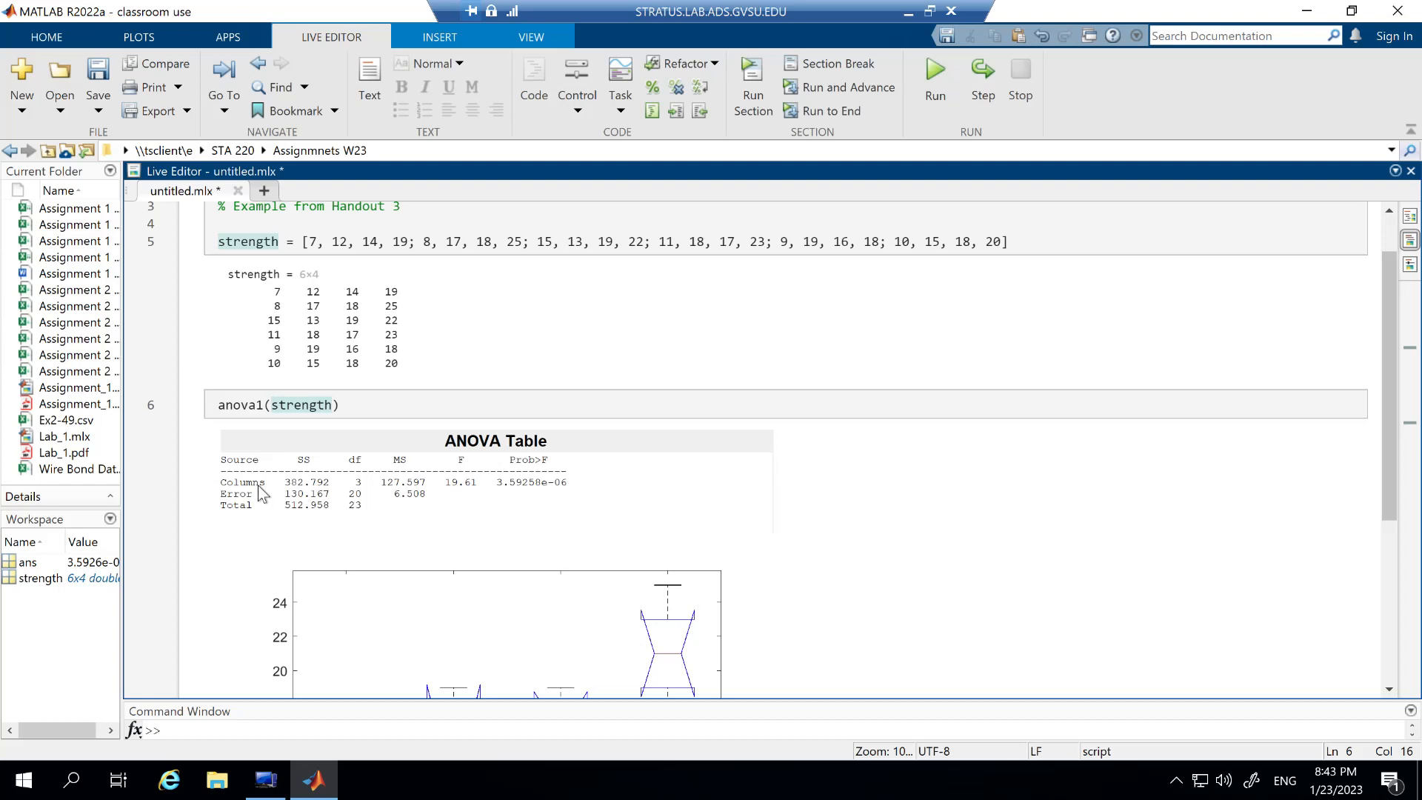
click(334, 404)
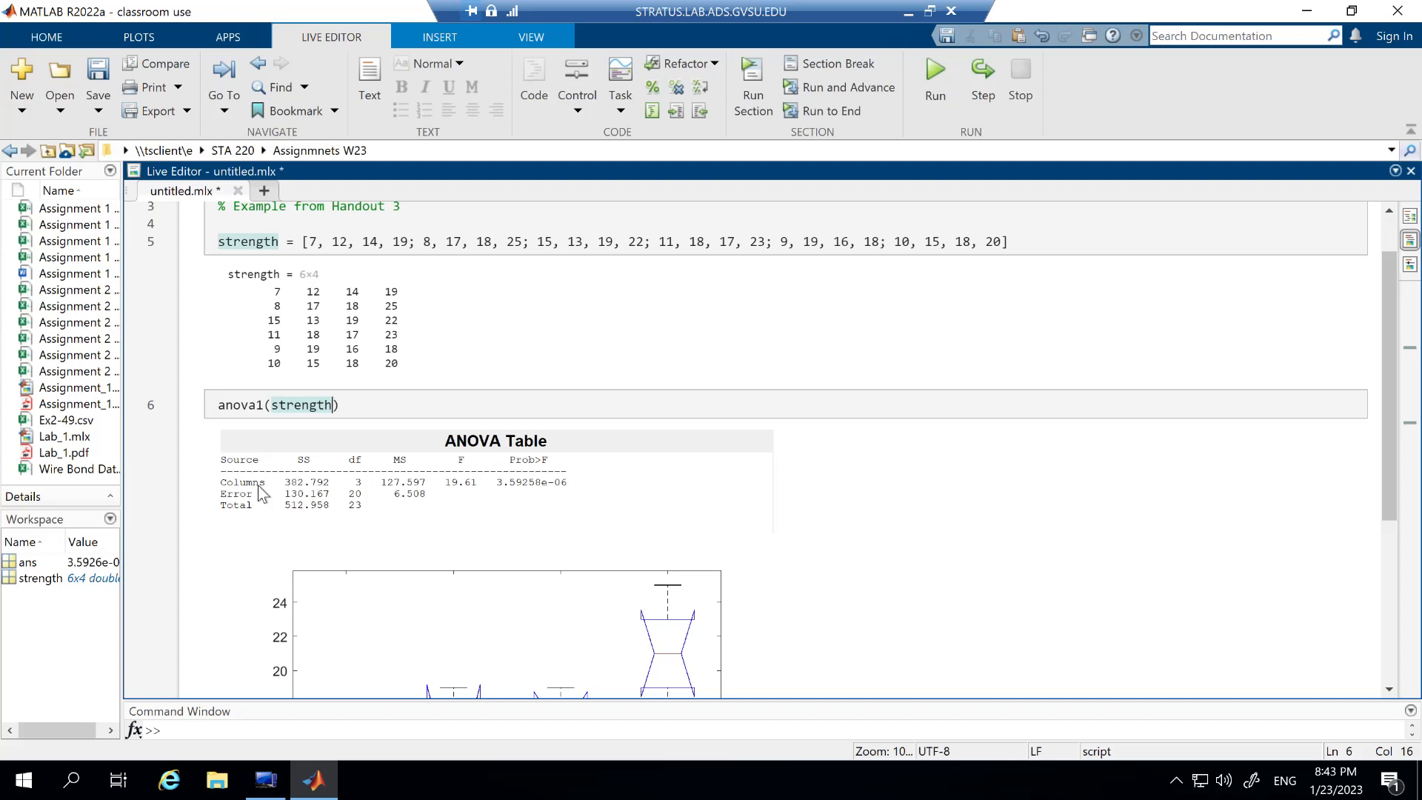
mouse_move(295, 495)
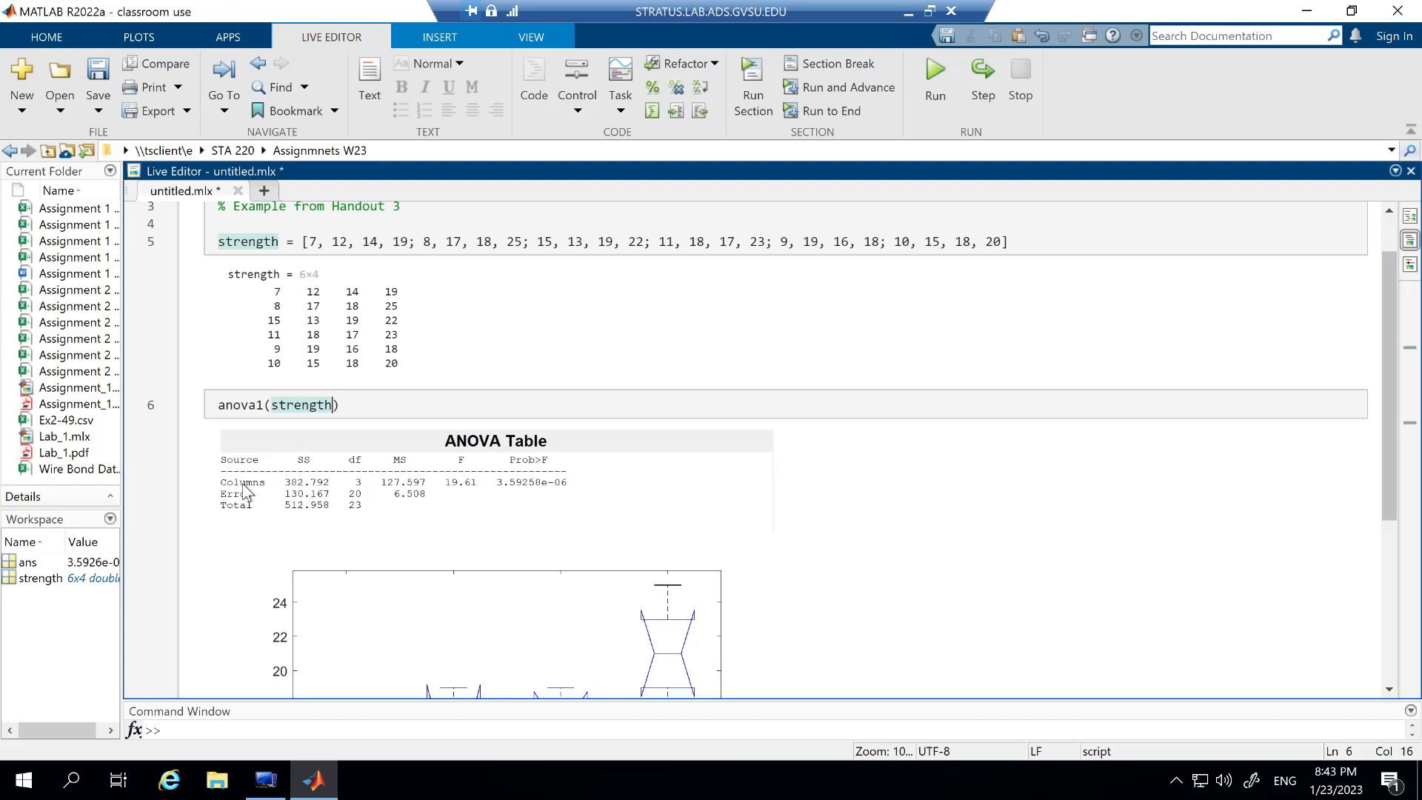
mouse_move(238, 521)
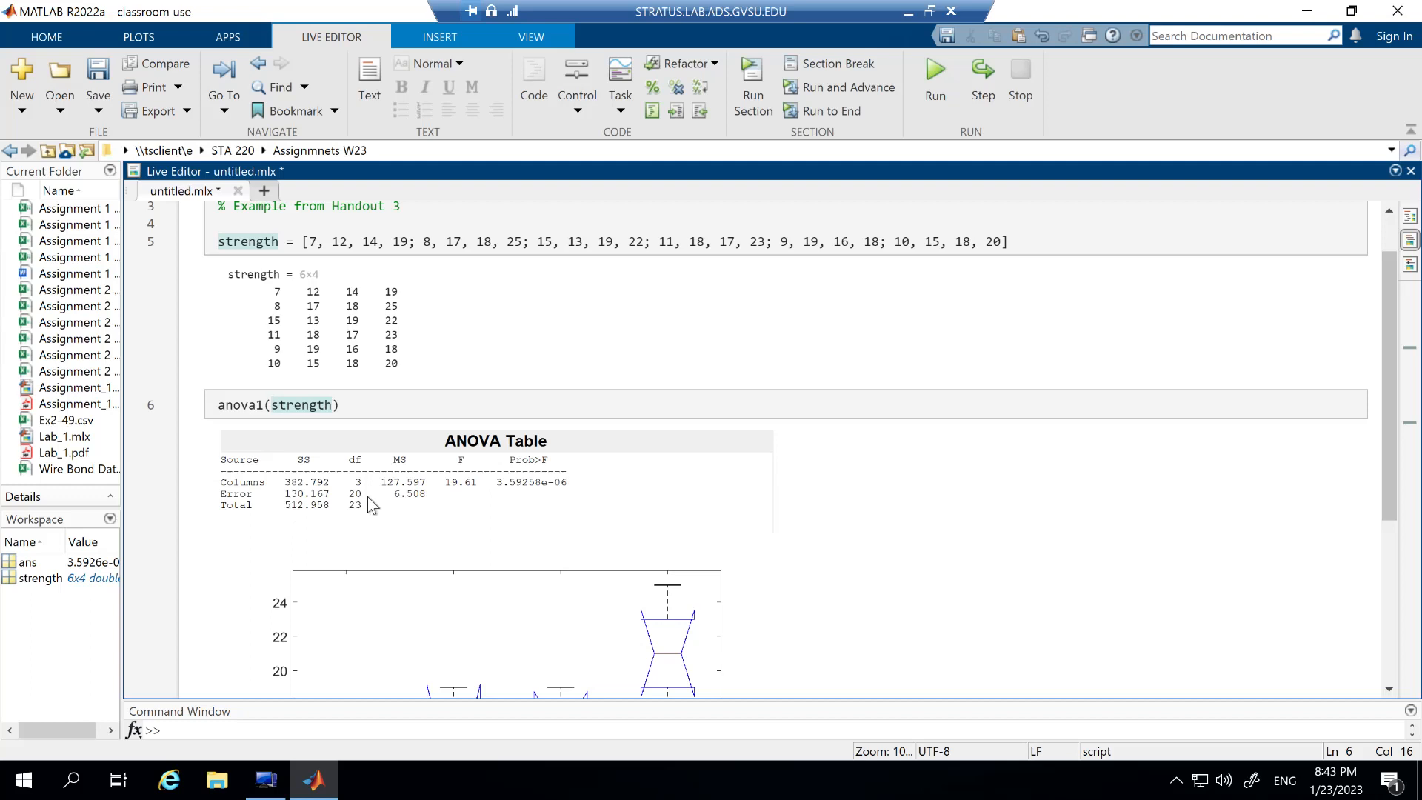
mouse_move(390, 493)
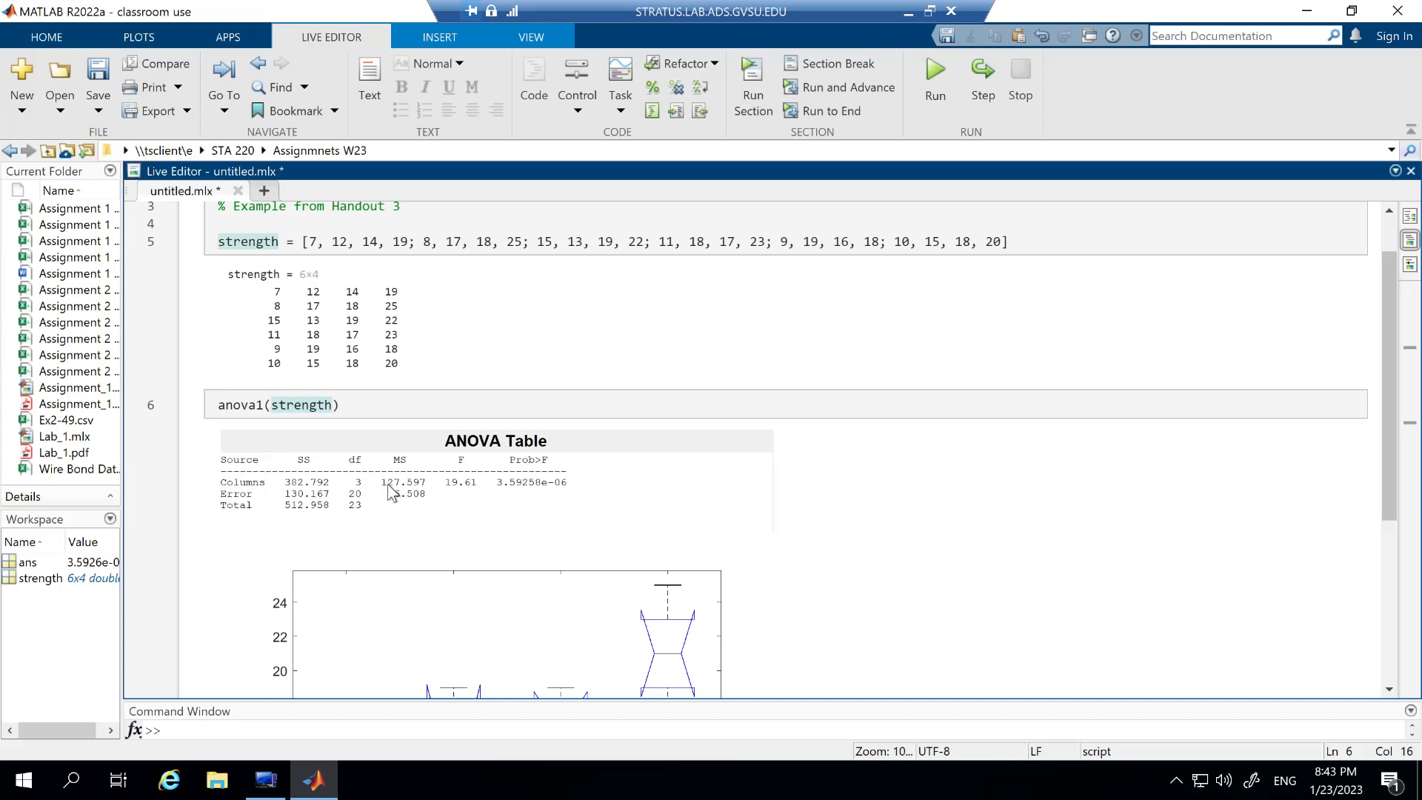
click(335, 404)
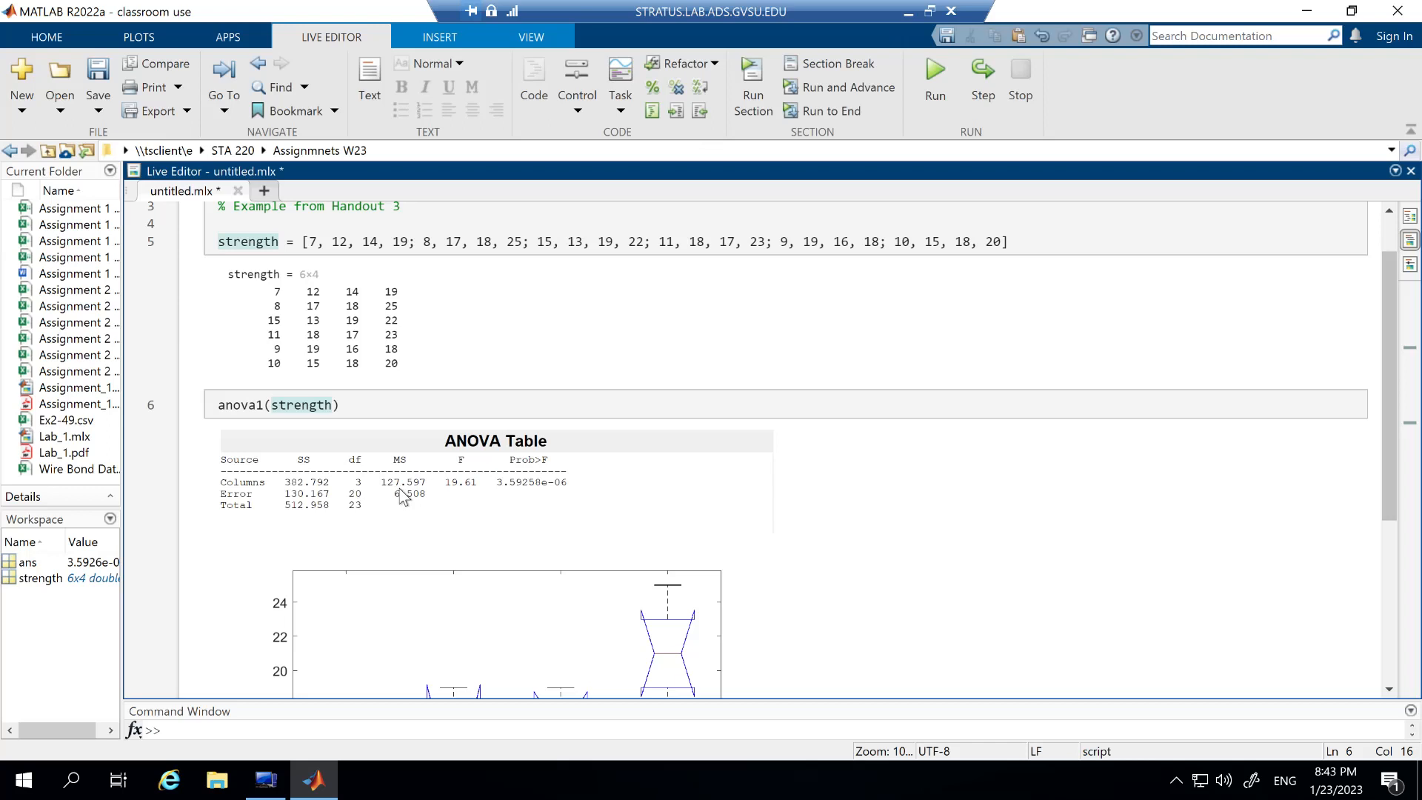
mouse_move(405, 497)
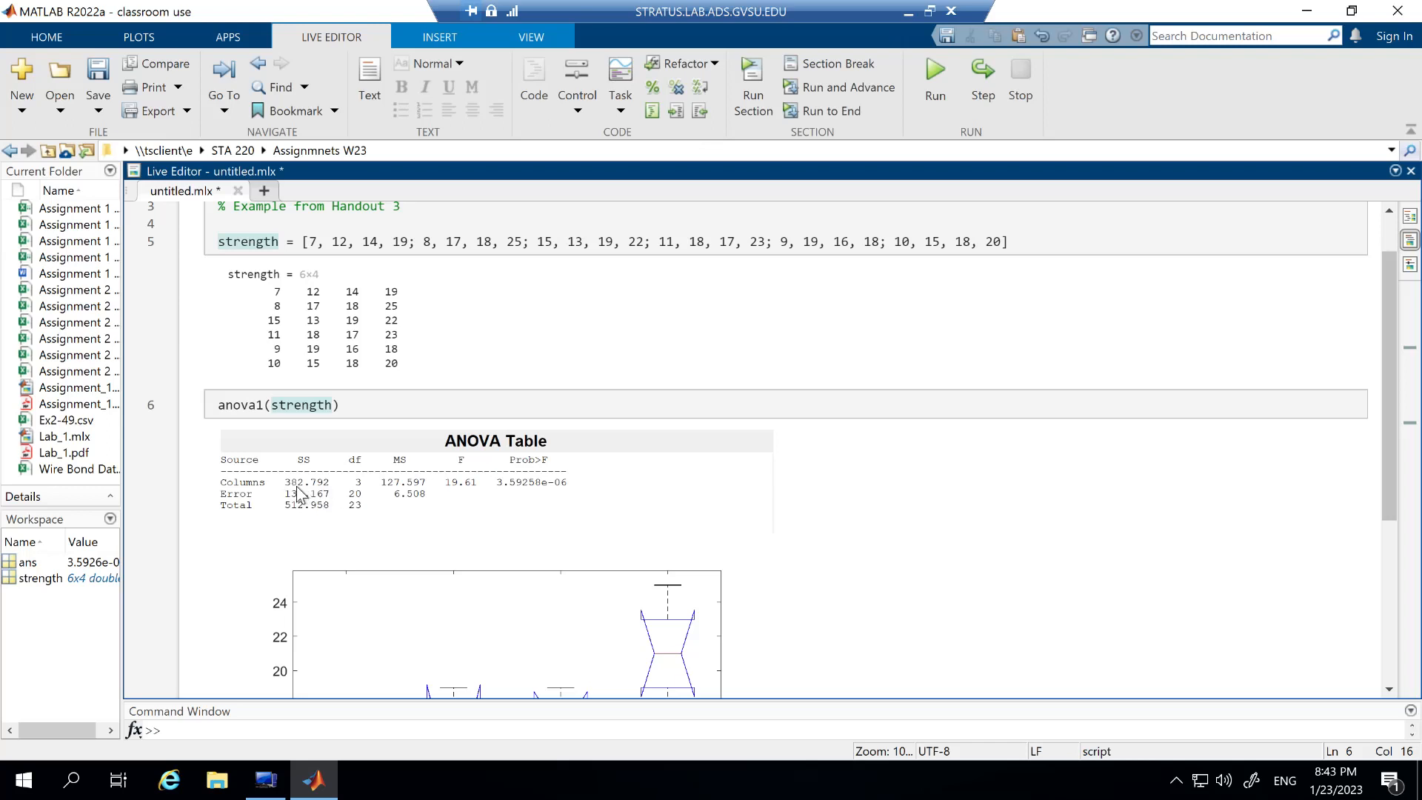
mouse_move(361, 493)
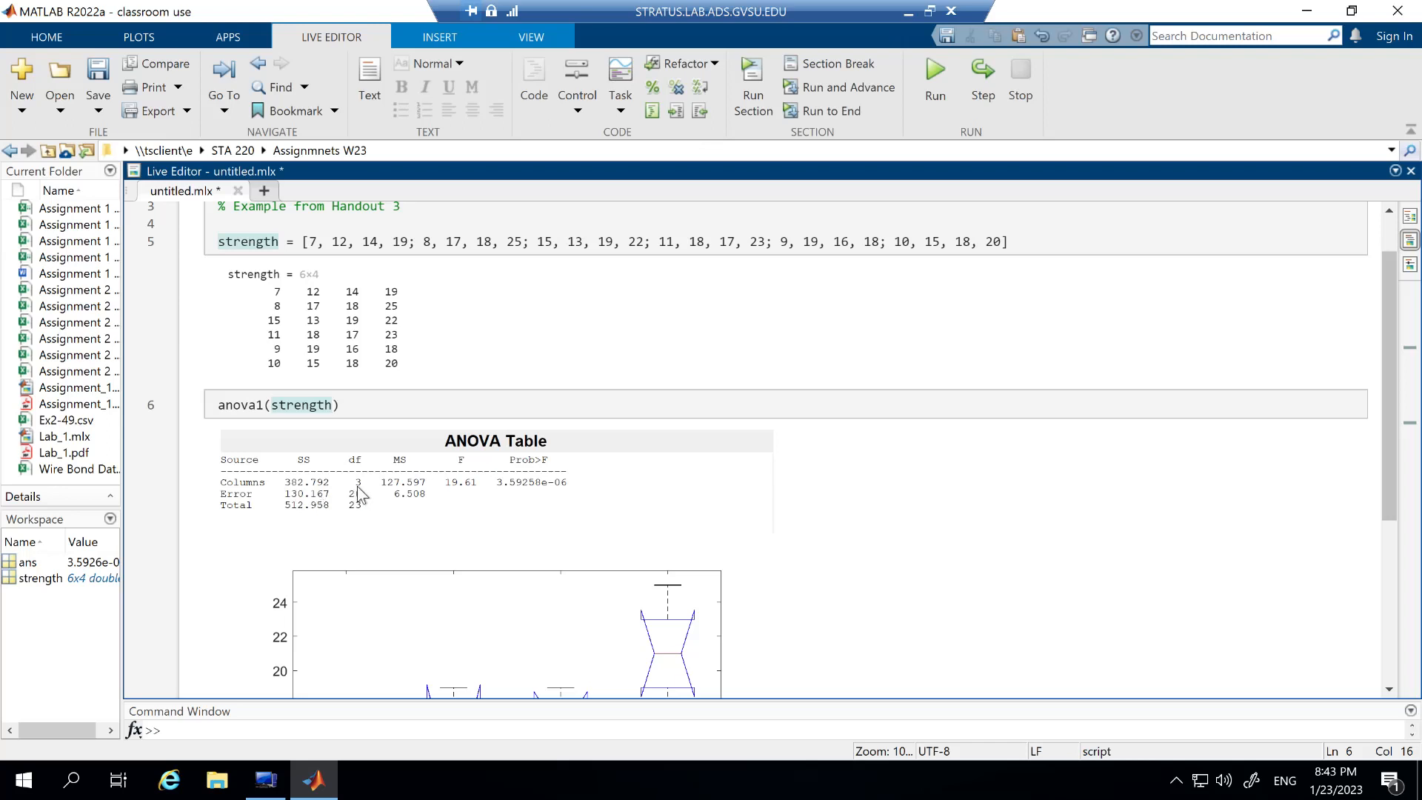
click(333, 405)
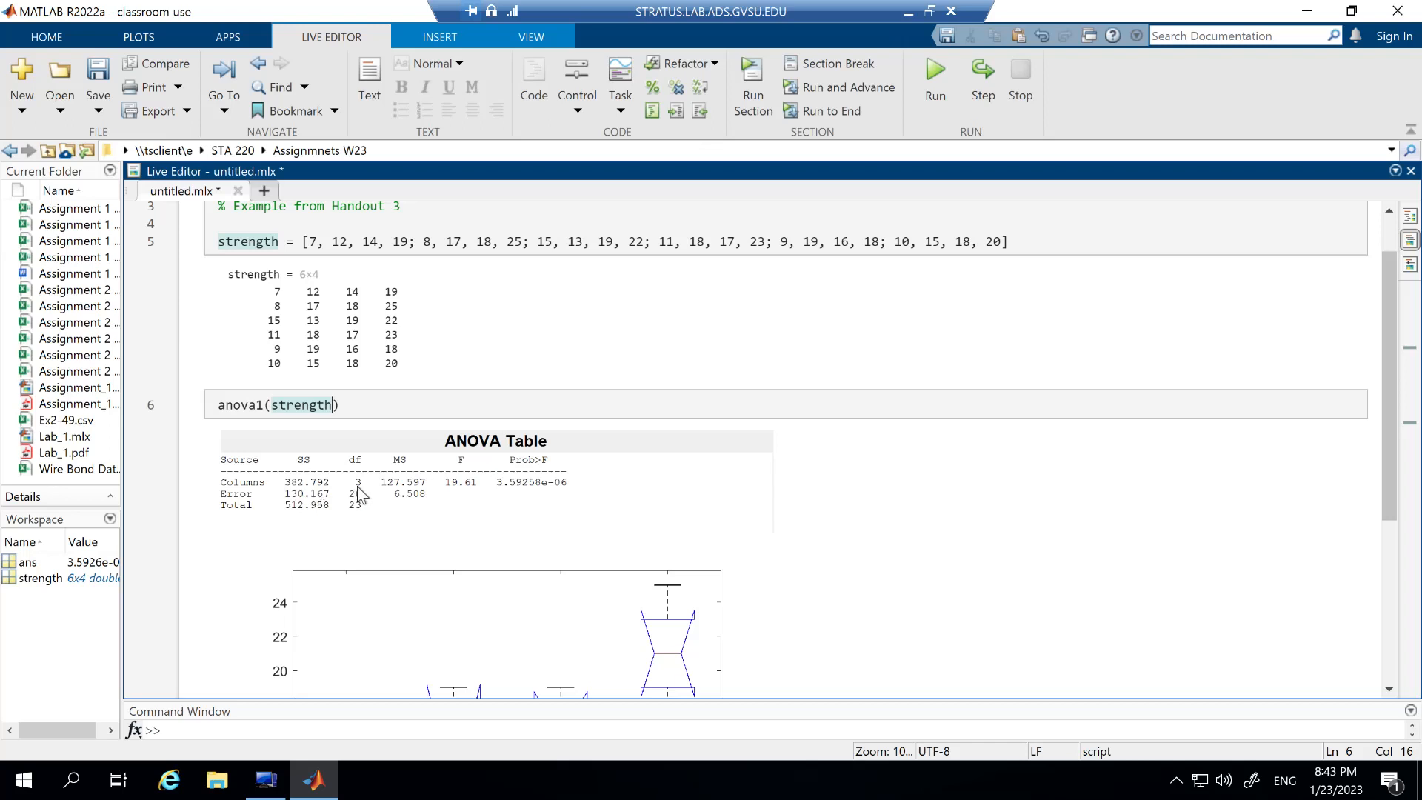
mouse_move(395, 495)
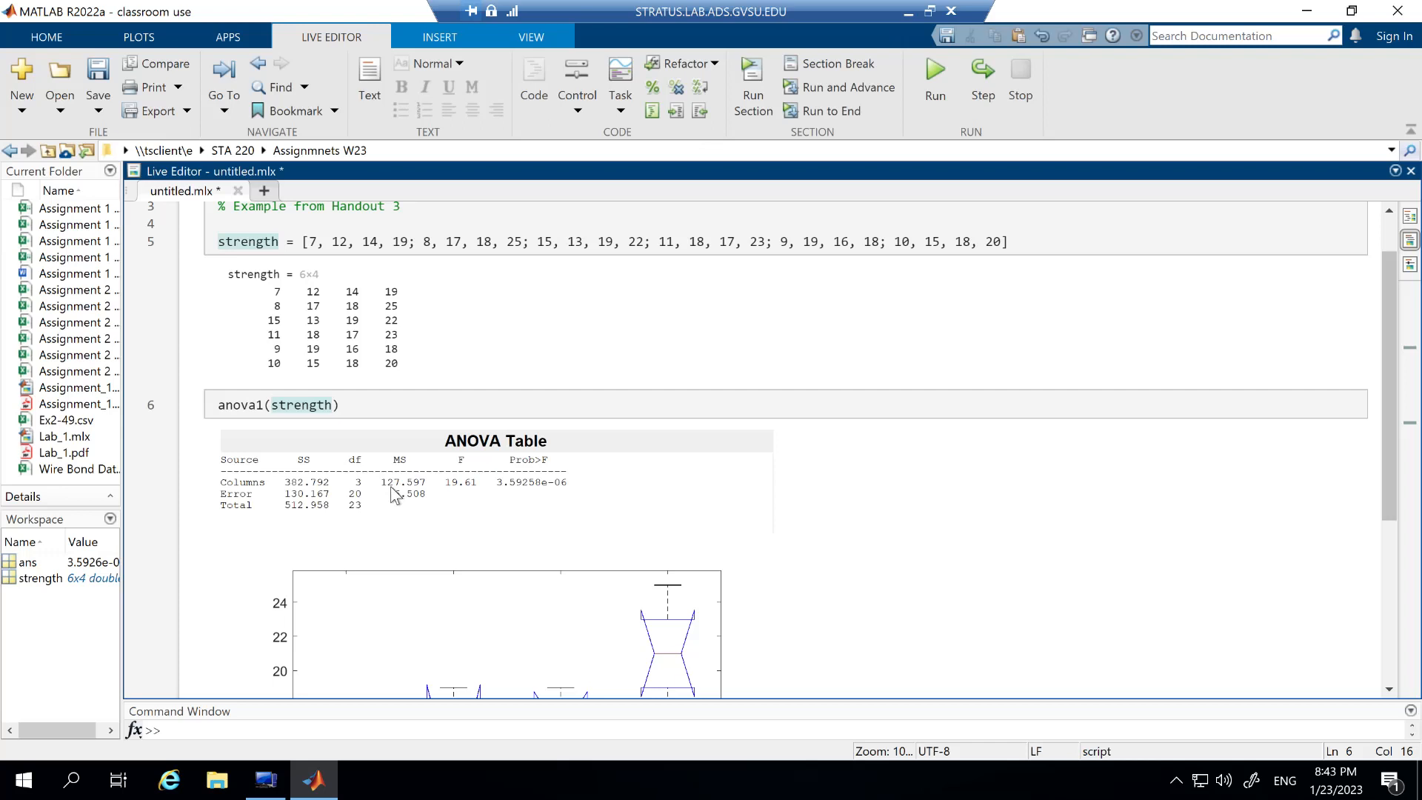
mouse_move(304, 506)
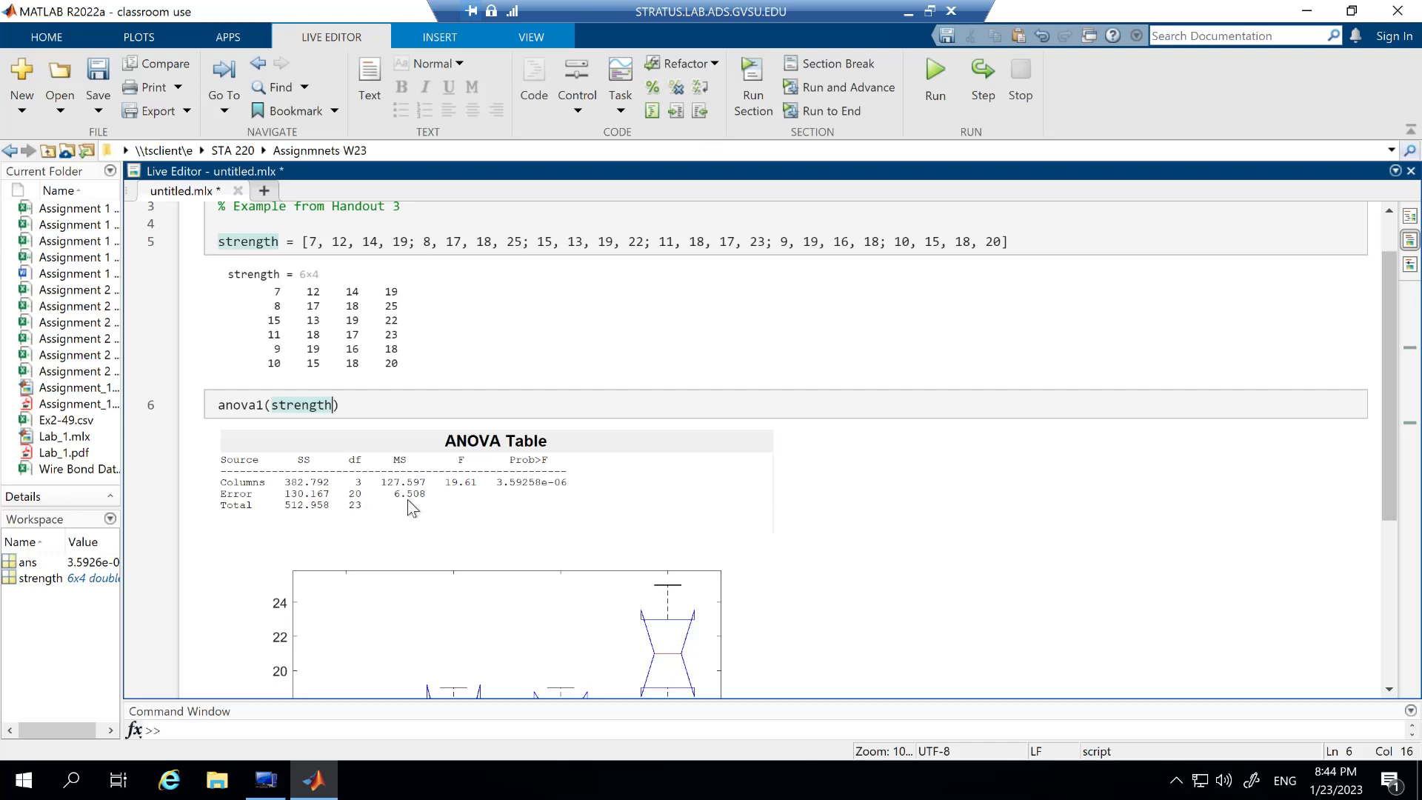
mouse_move(395, 497)
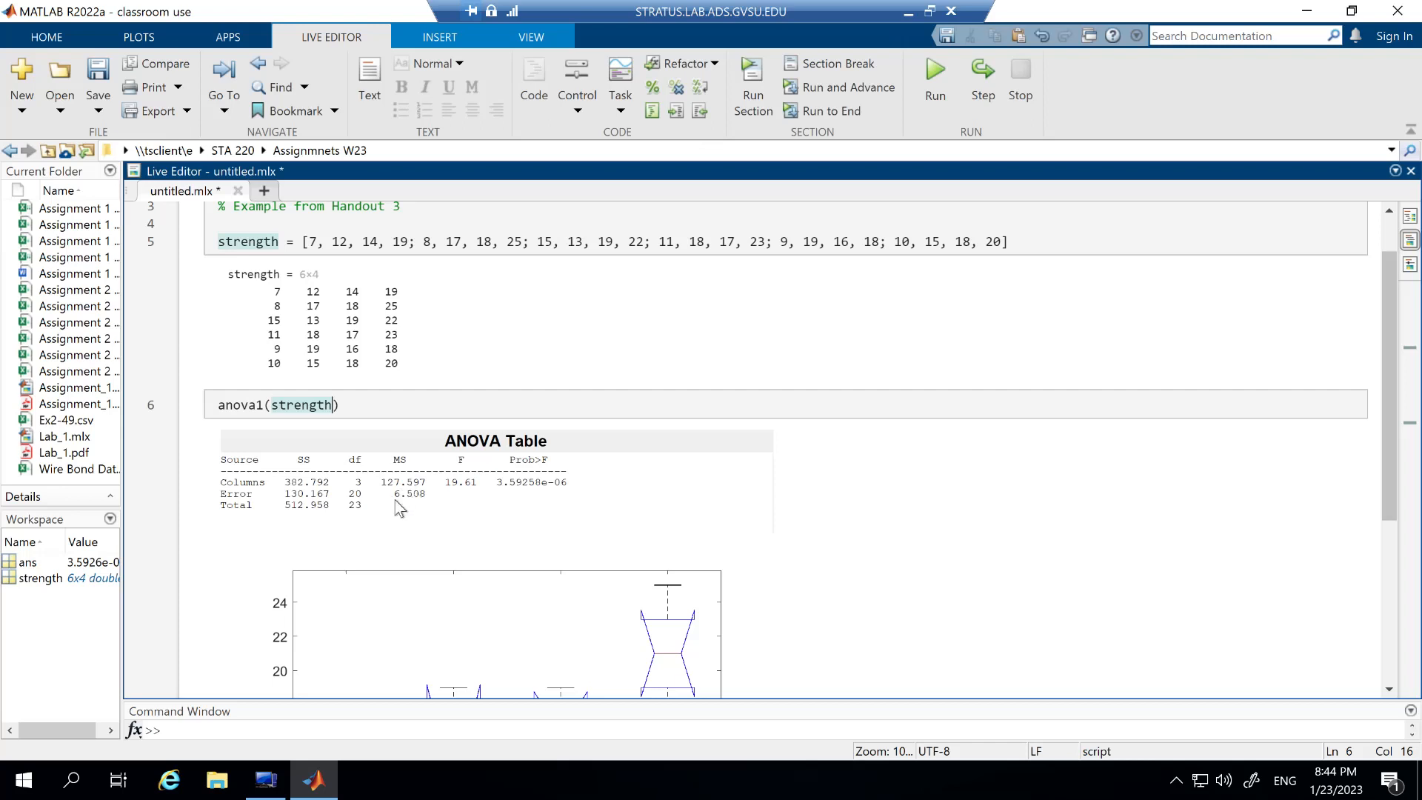
mouse_move(415, 508)
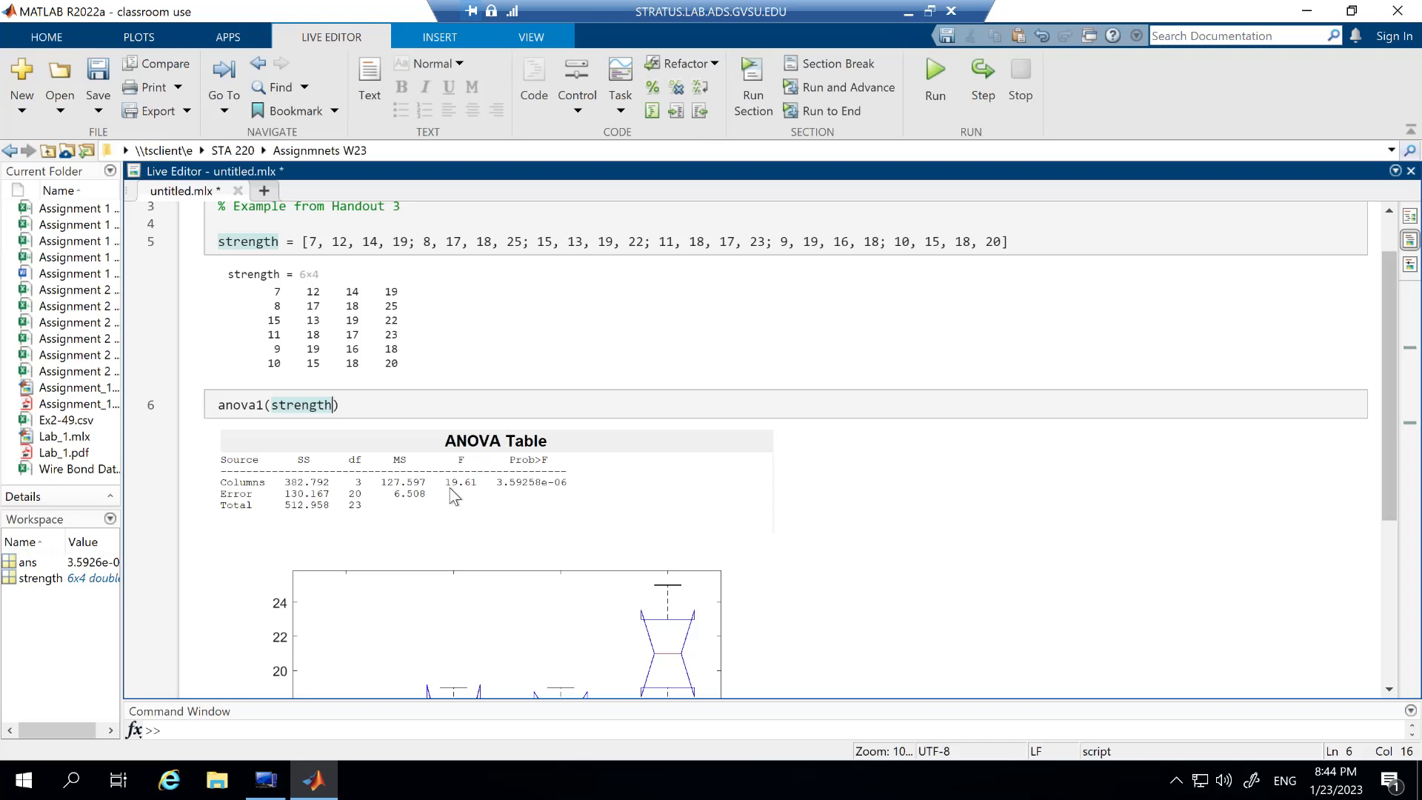
mouse_move(522, 494)
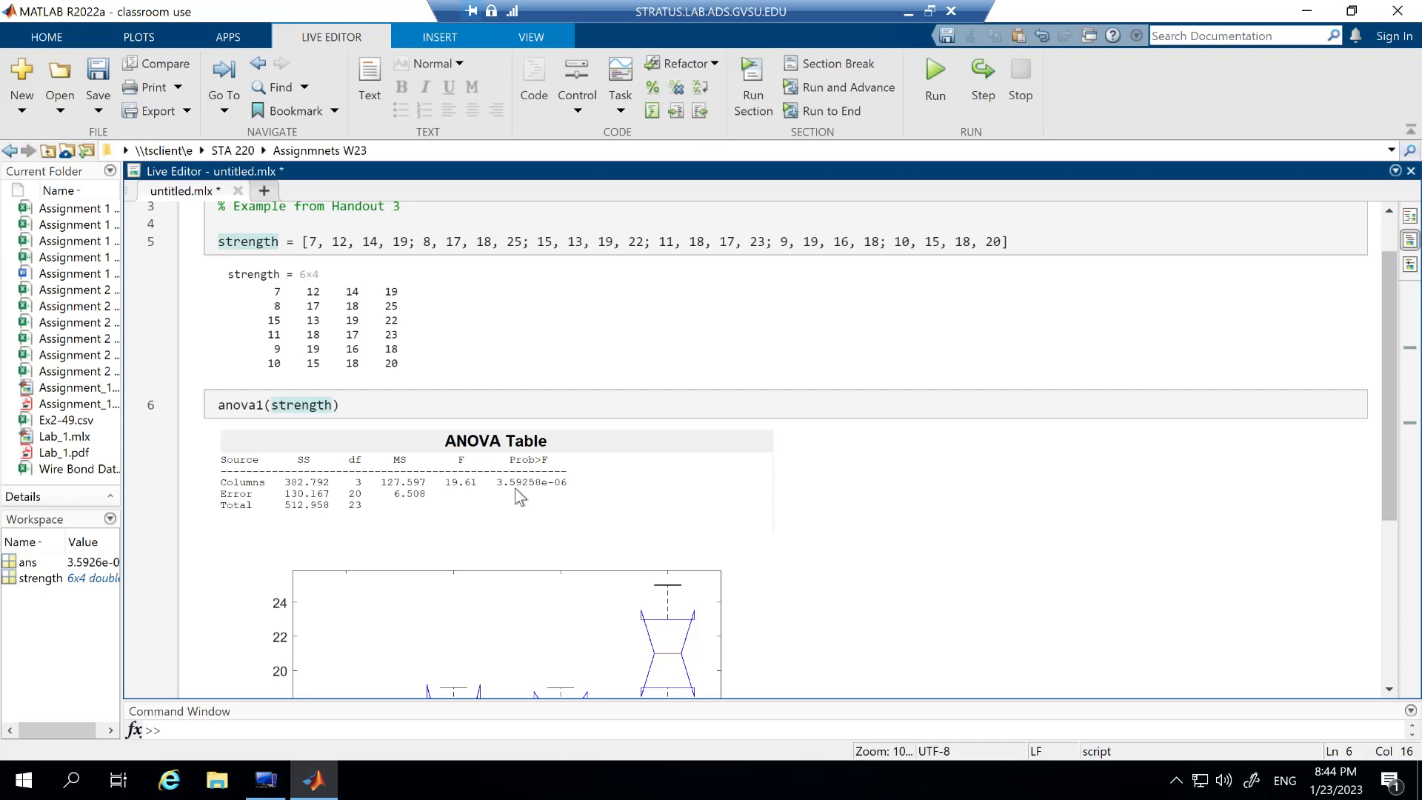
click(331, 404)
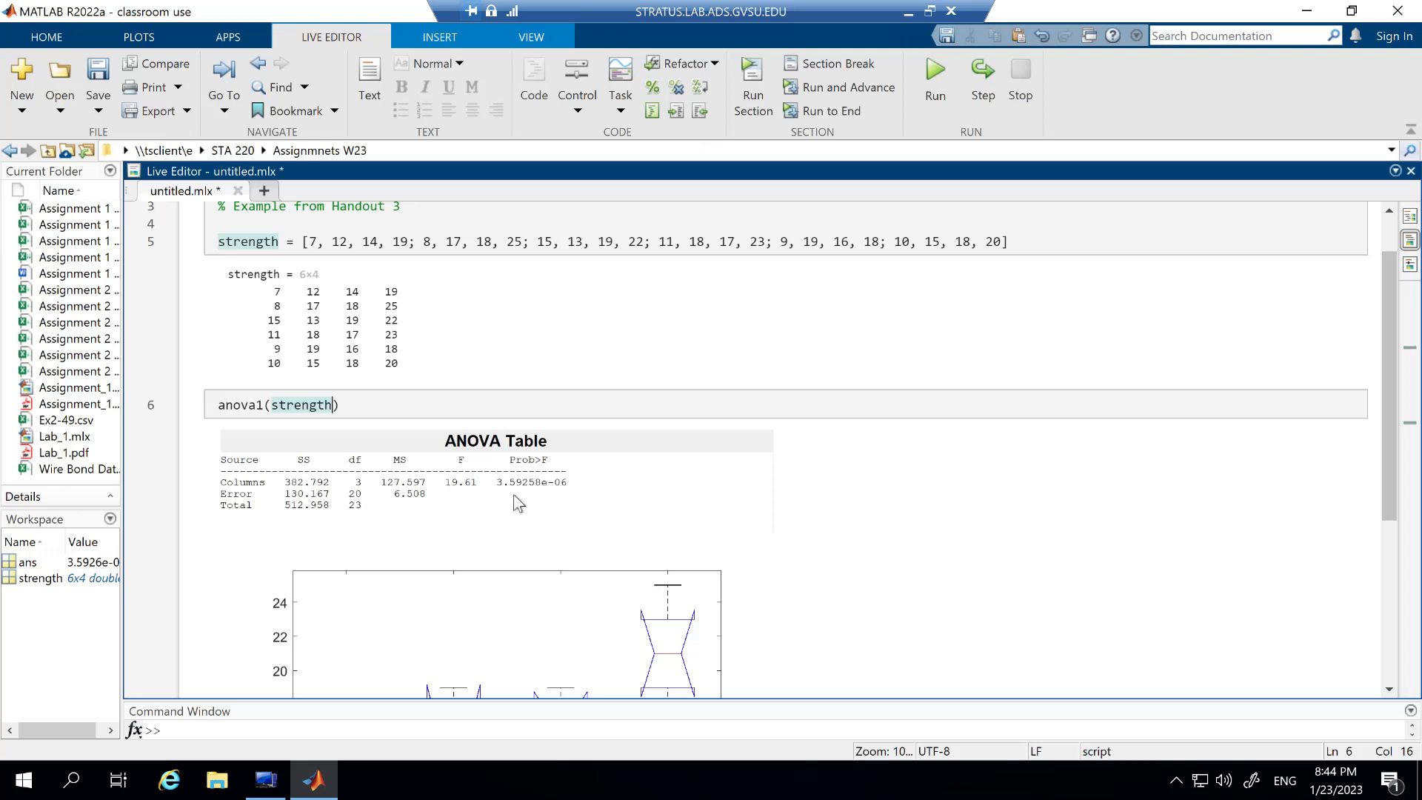
mouse_move(453, 508)
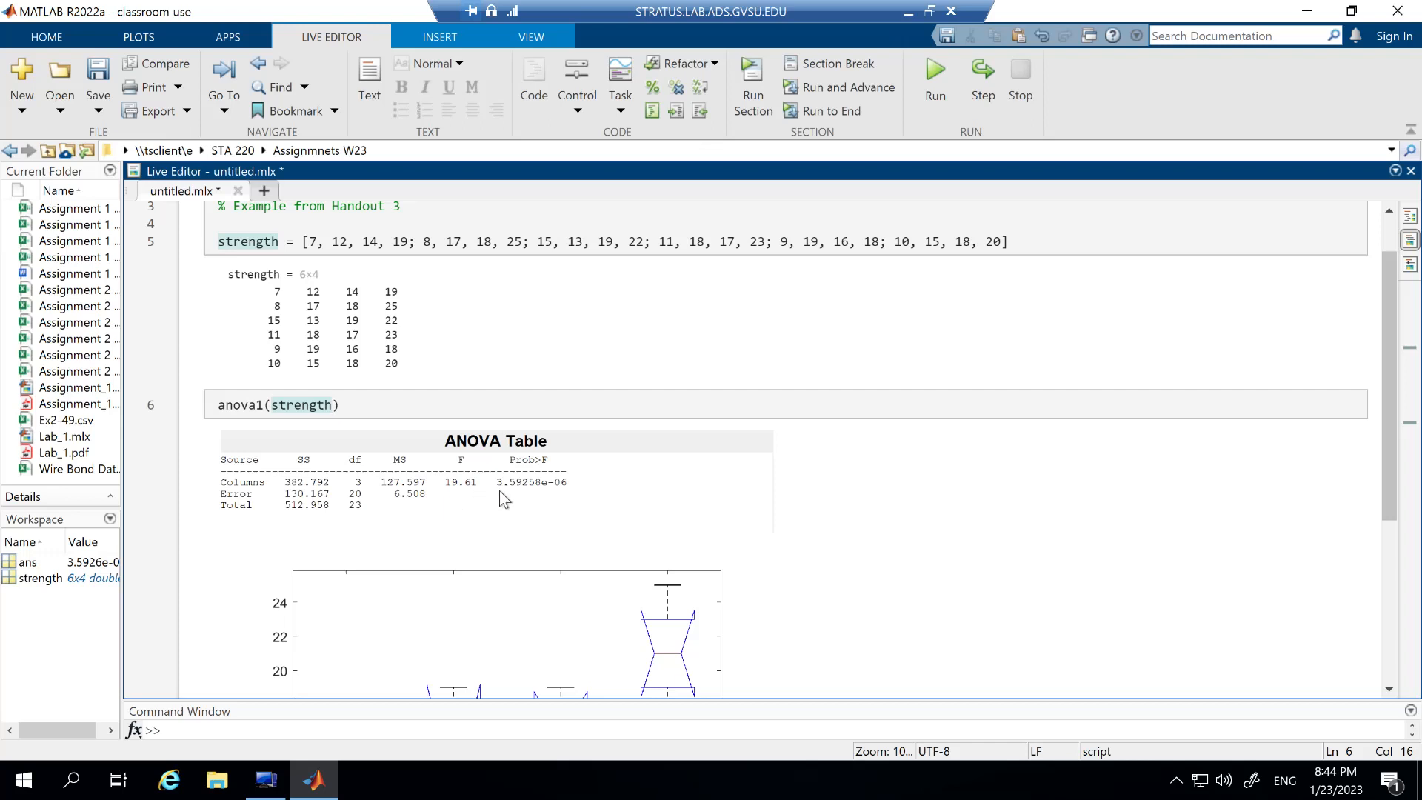
click(332, 404)
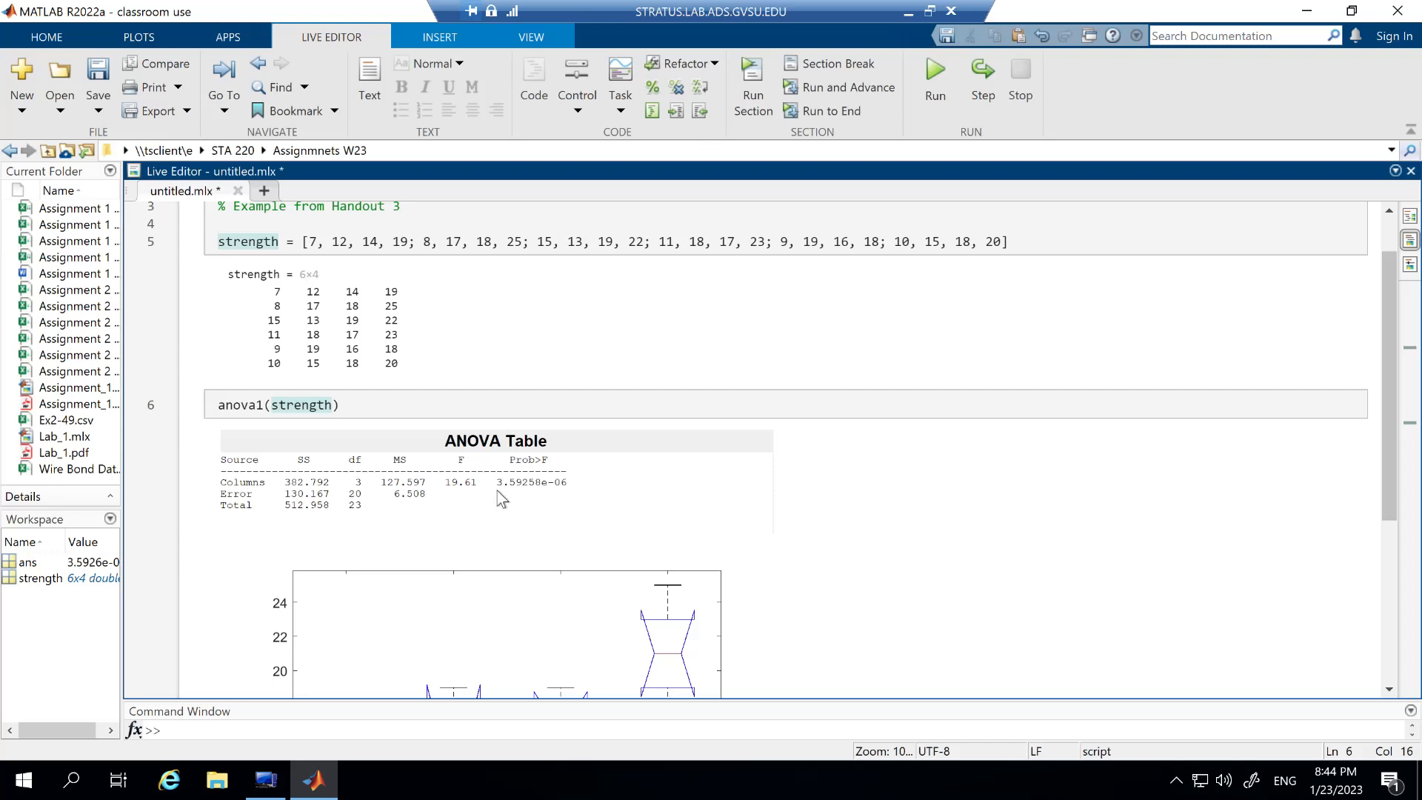
click(332, 404)
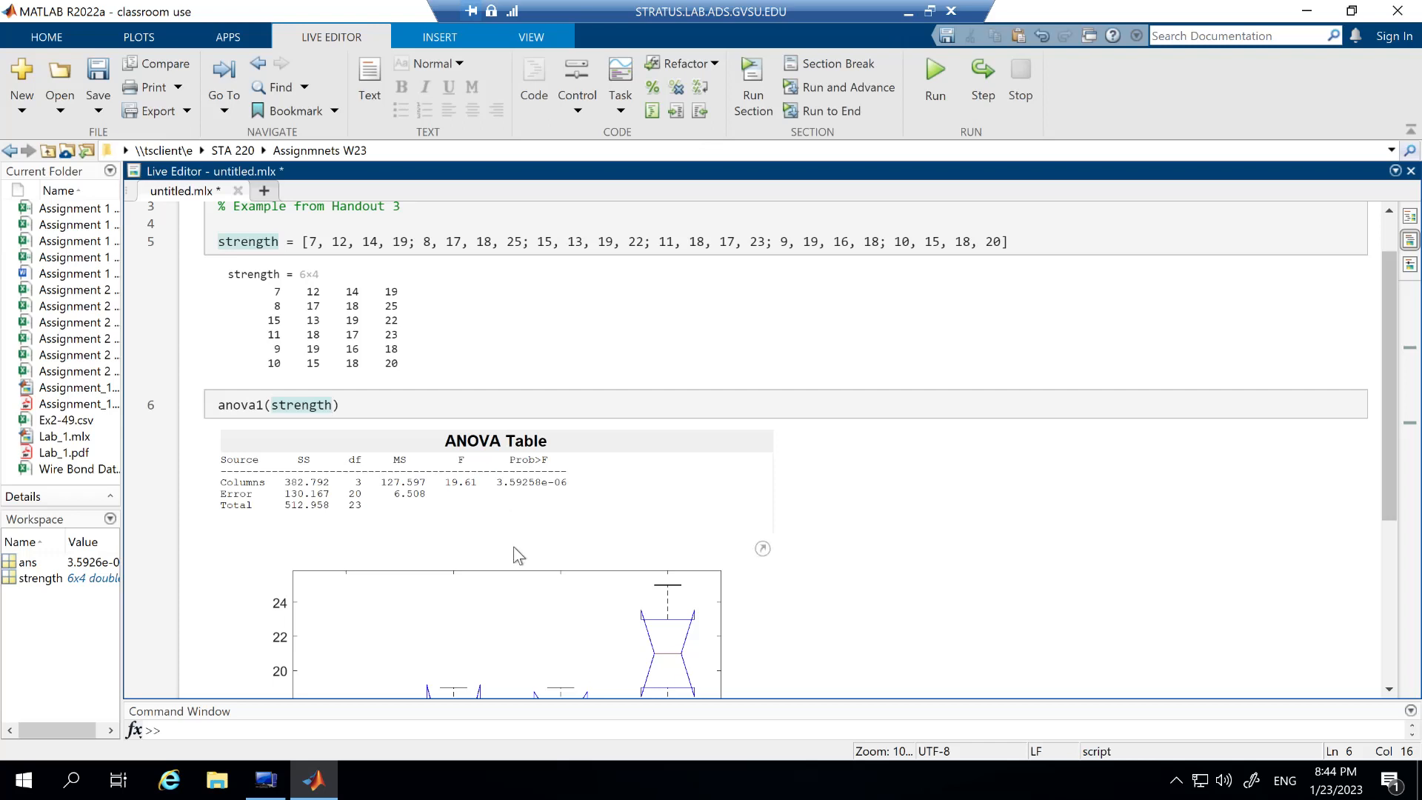
click(332, 405)
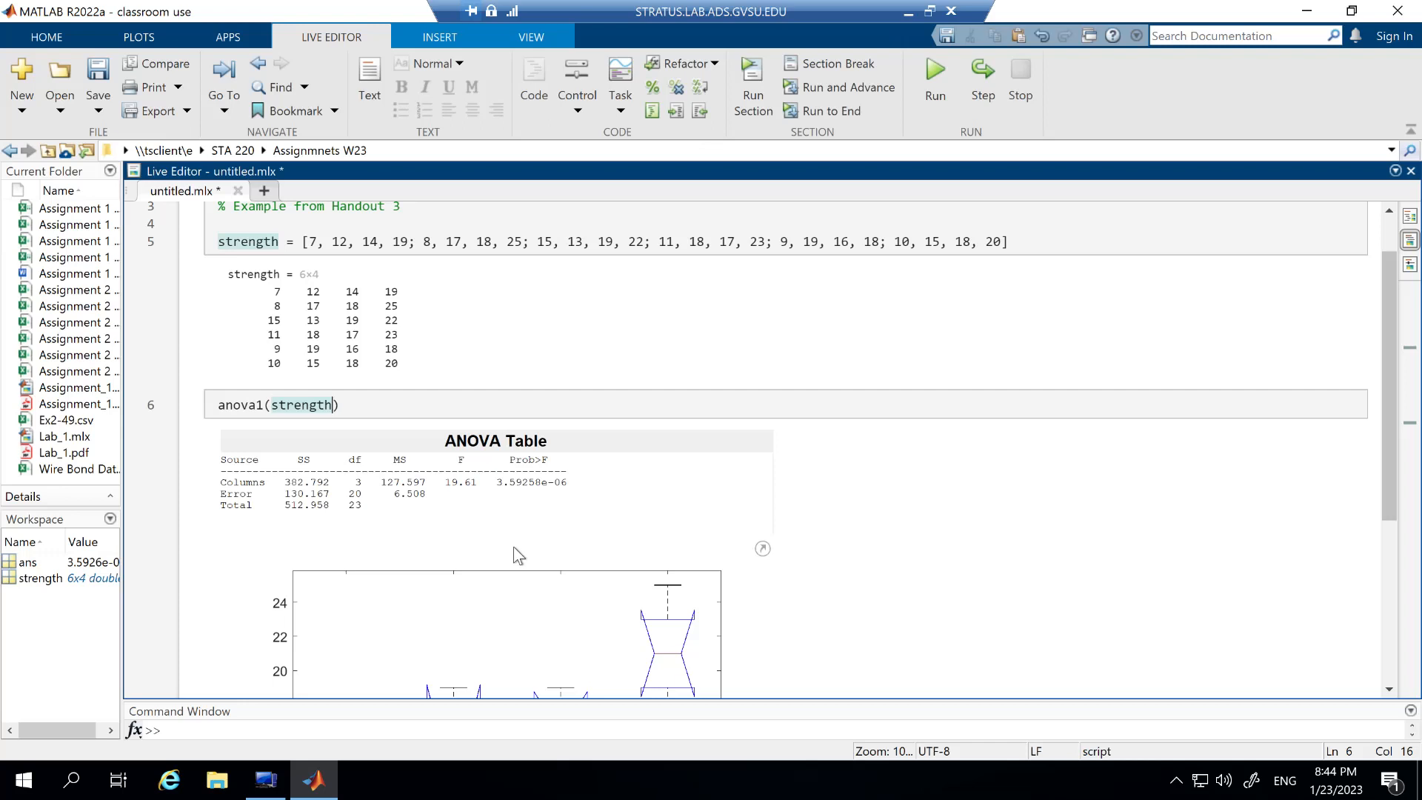